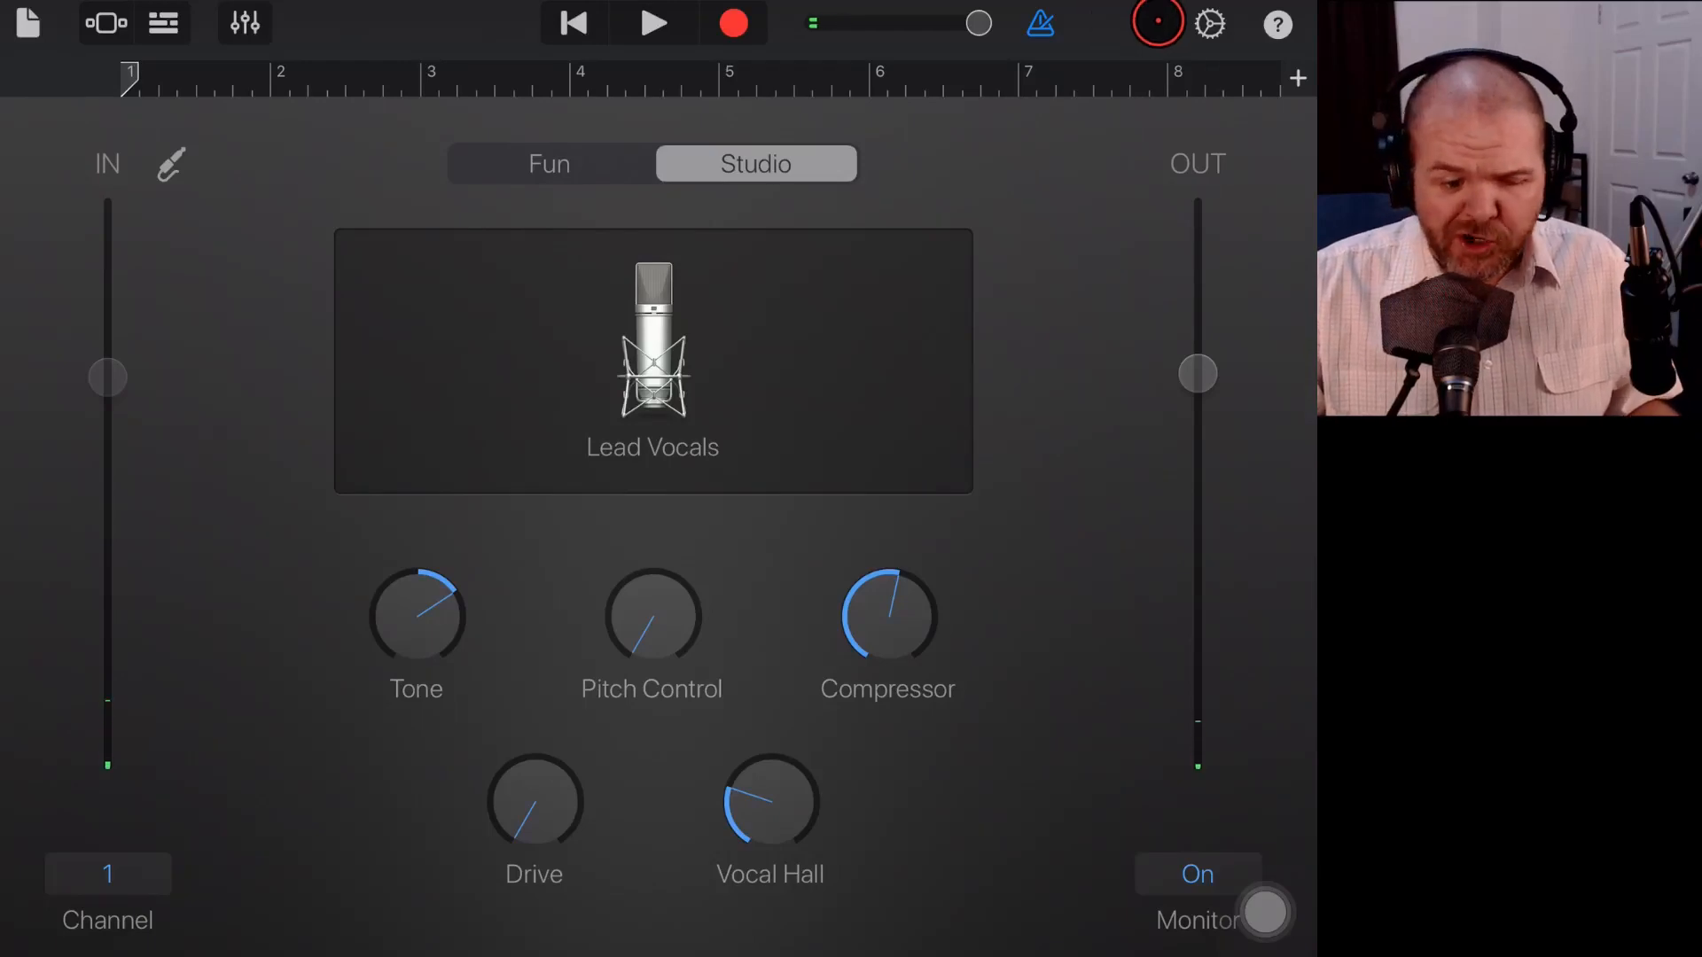
# - Review the song's Metronome and Count-in settings, then head back to the My Songs browser
pyautogui.click(1209, 23)
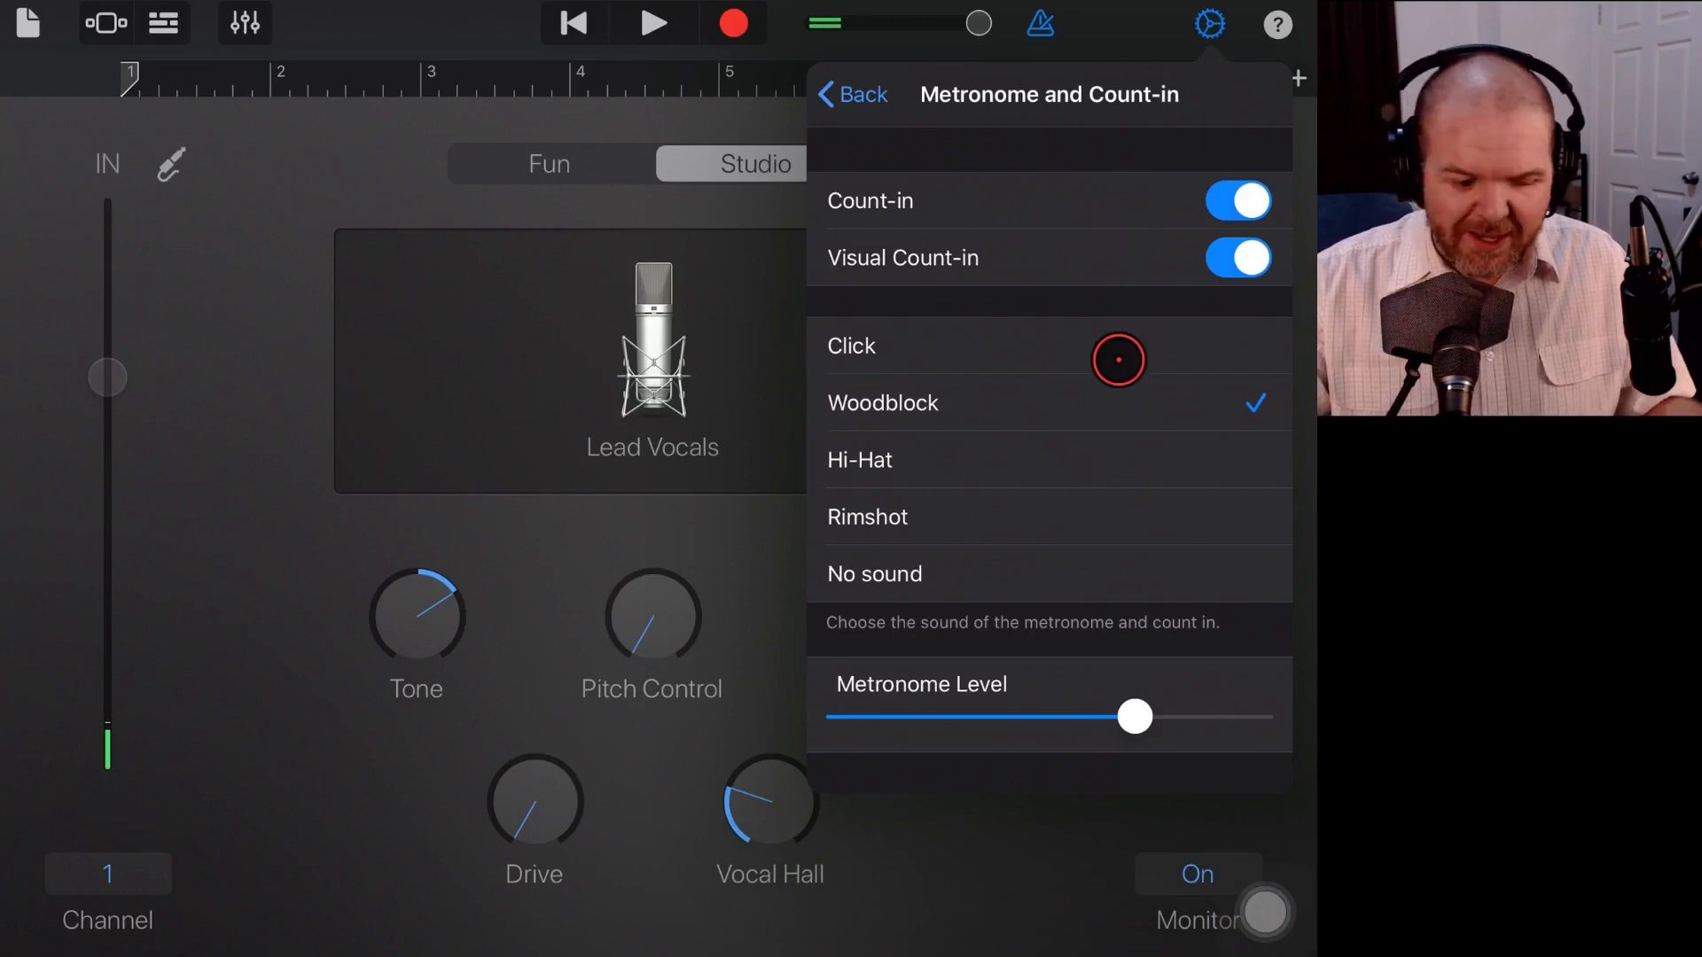
pyautogui.moveTo(1067, 234)
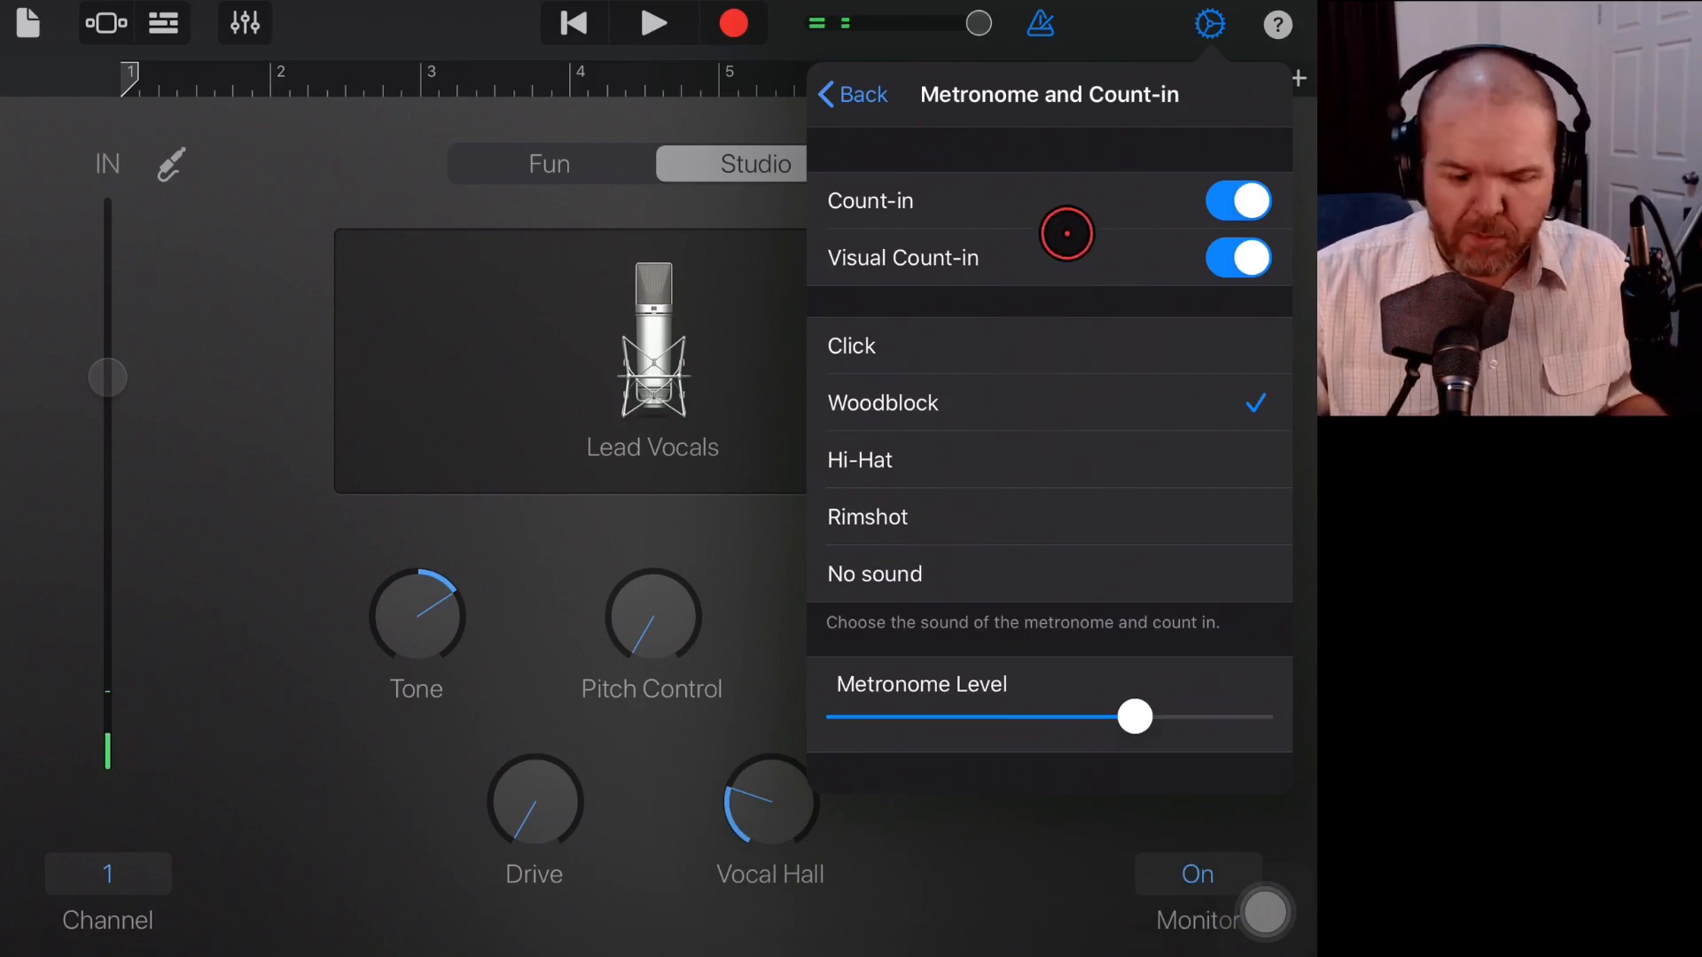
pyautogui.click(852, 94)
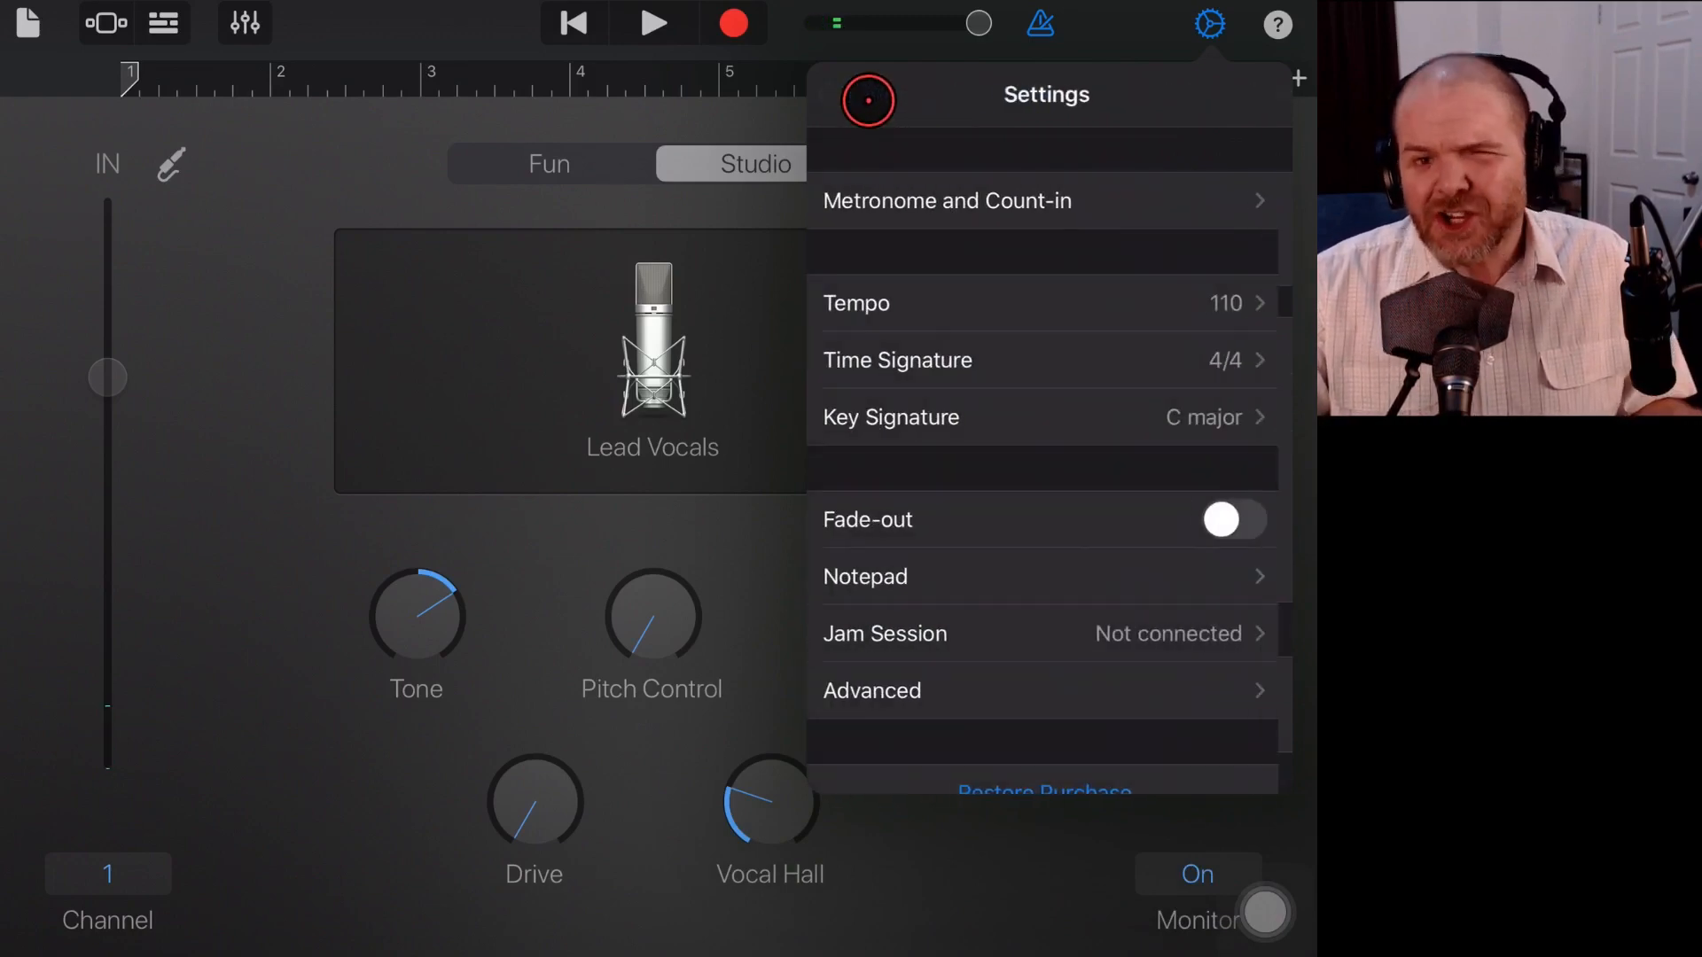
pyautogui.scroll(-3)
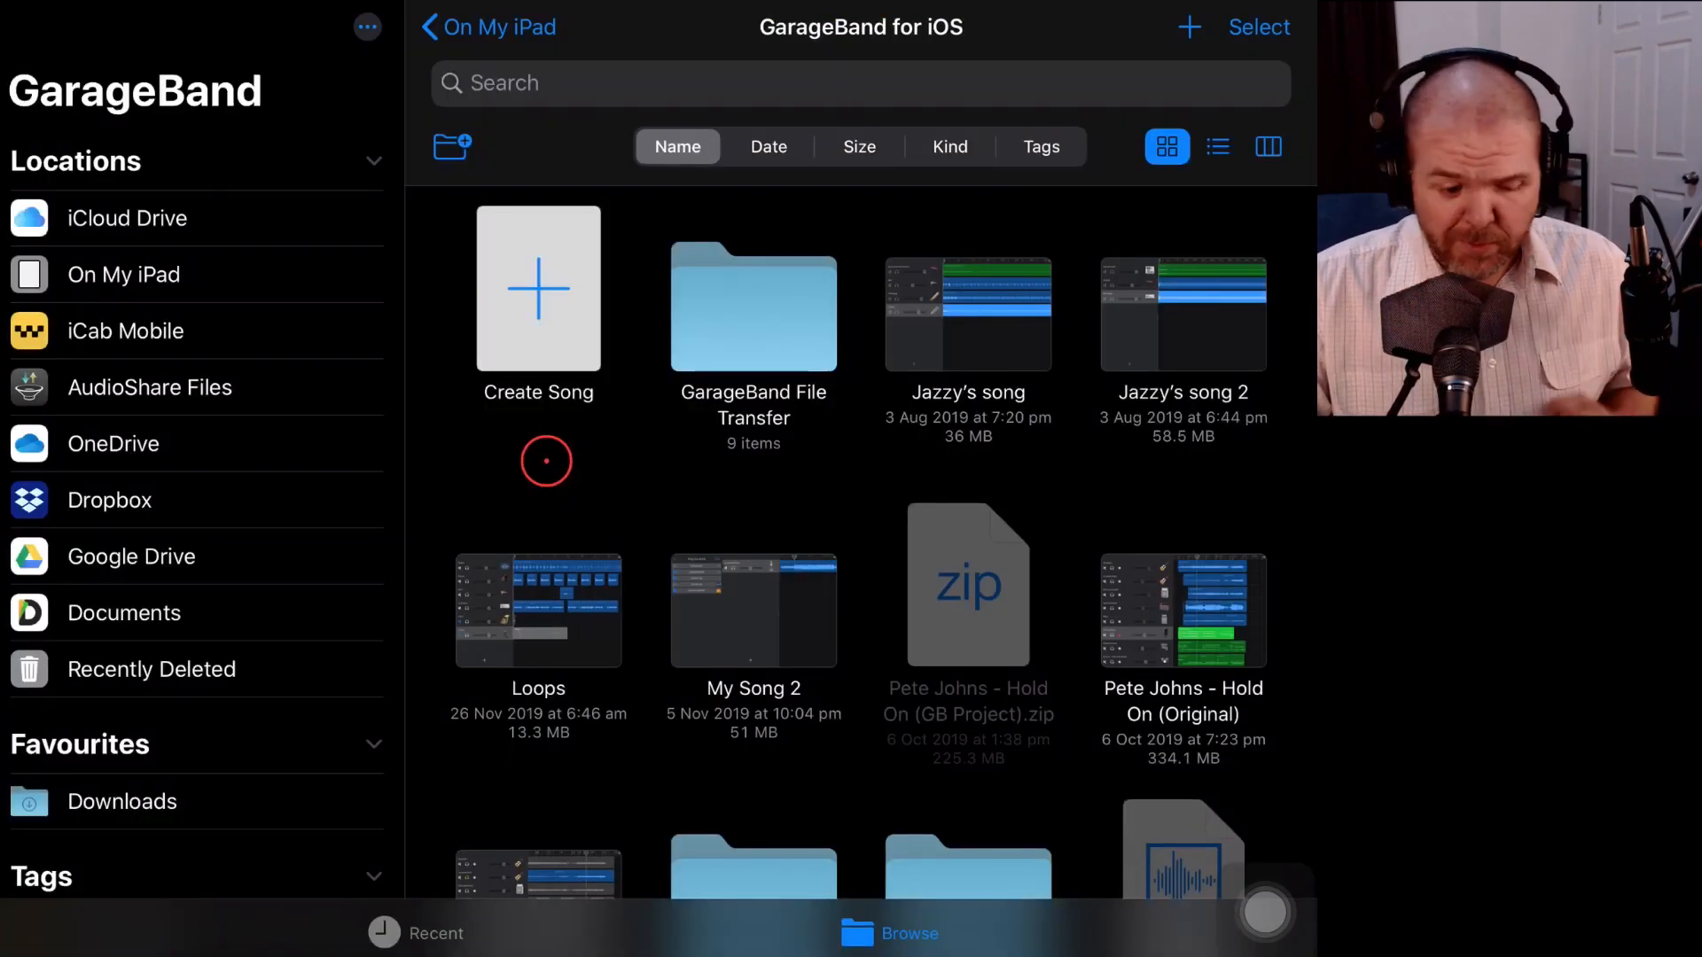
# - Create a new song using the Audio Recorder instrument
pyautogui.click(538, 287)
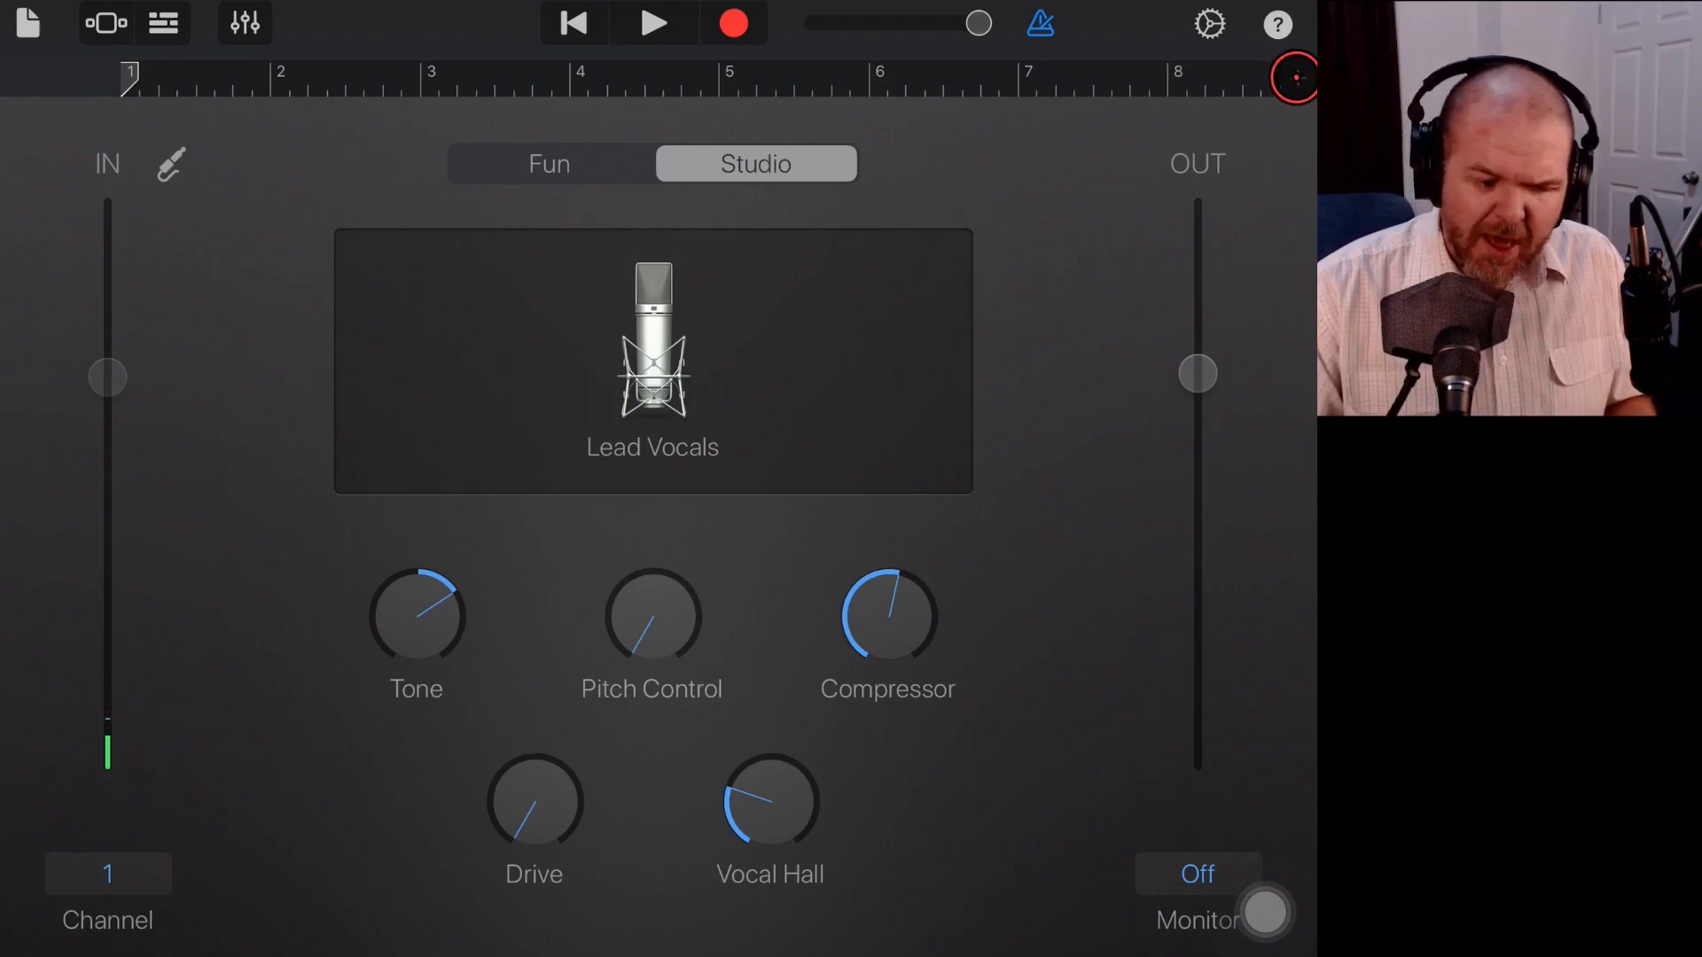
# - Set Section A to a manual length of 240 bars instead of Automatic
pyautogui.click(1294, 77)
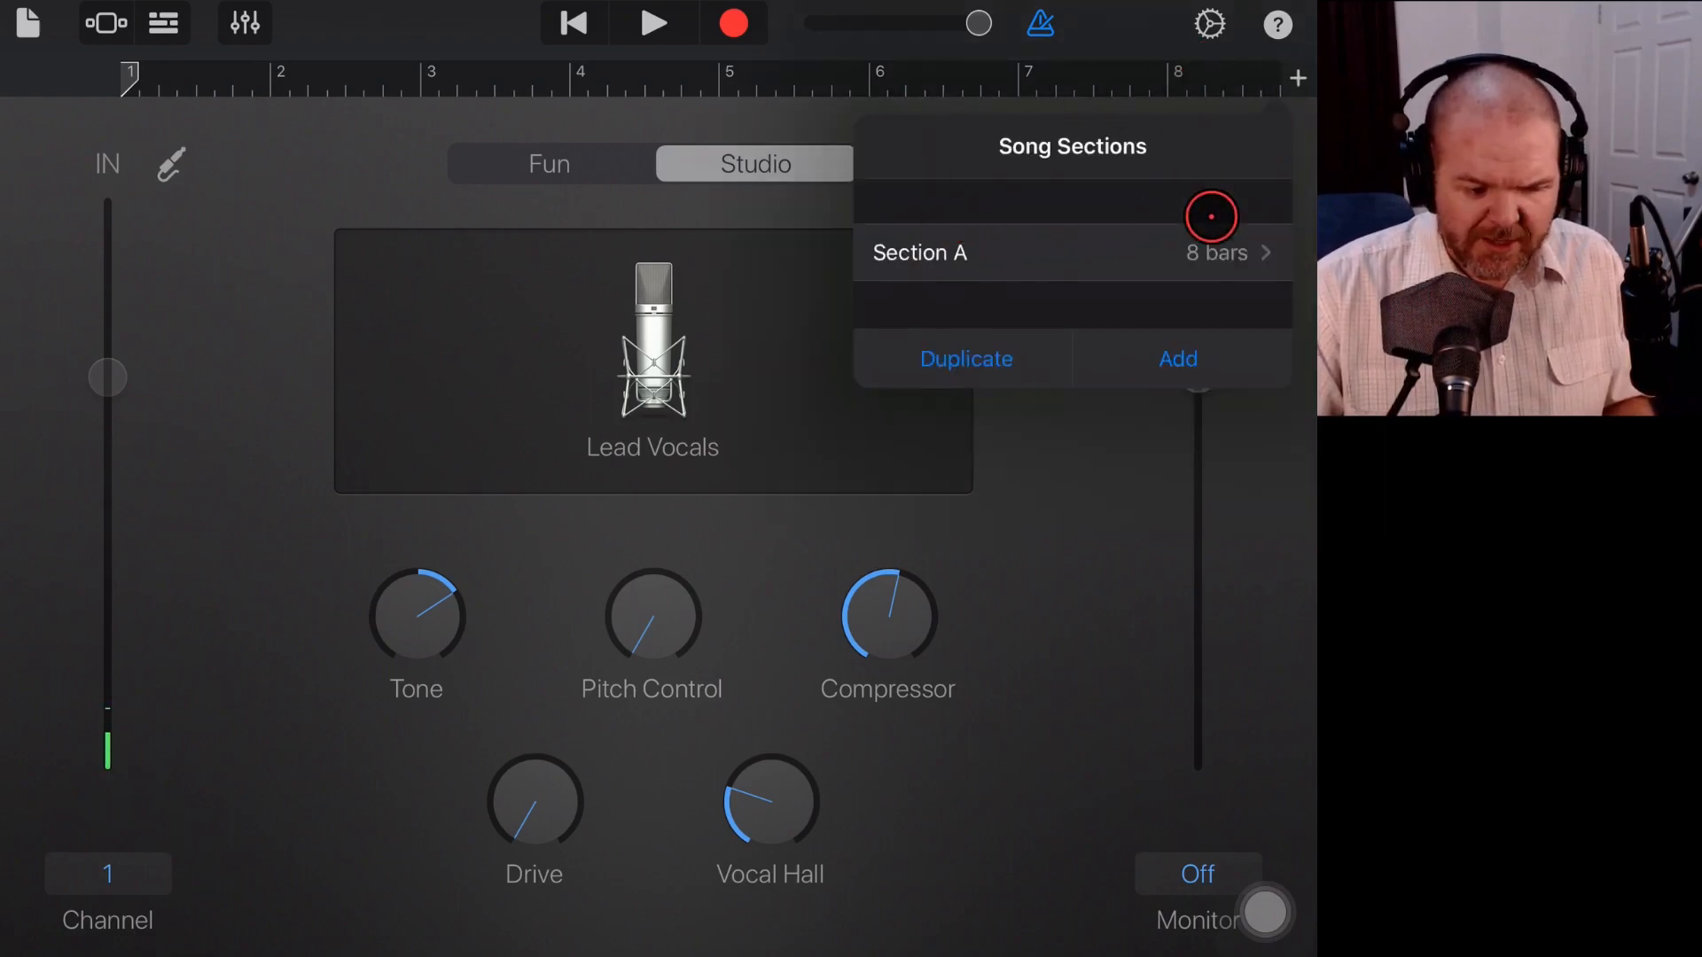
pyautogui.click(1230, 251)
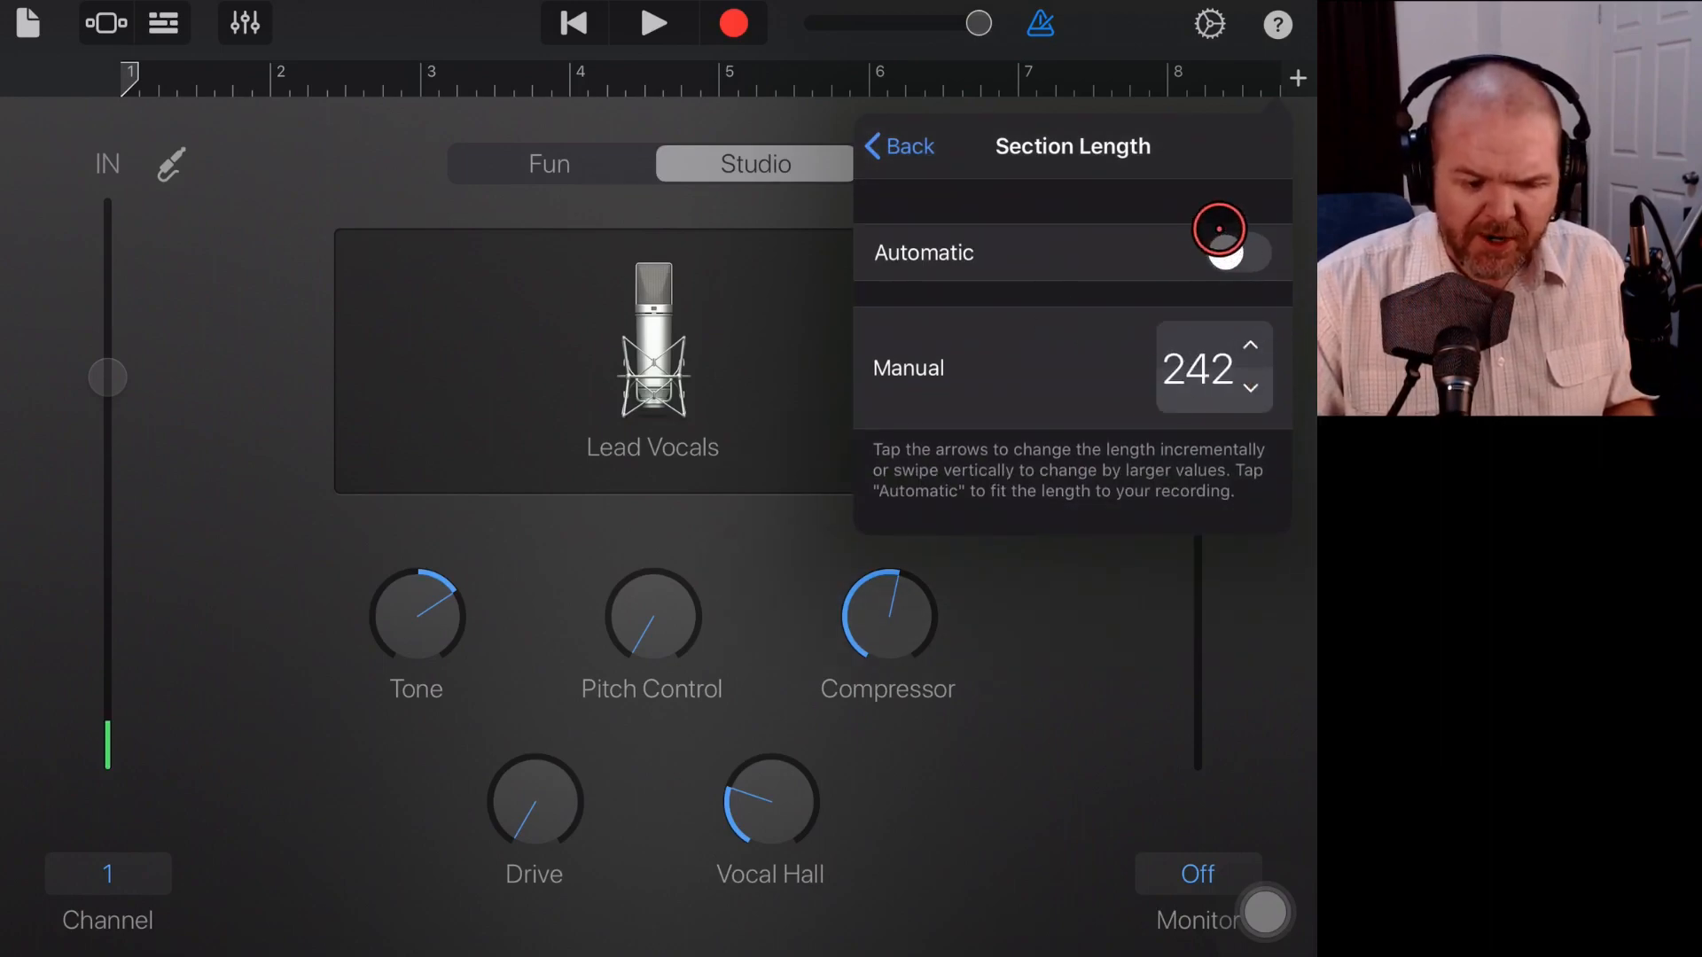
pyautogui.click(1250, 387)
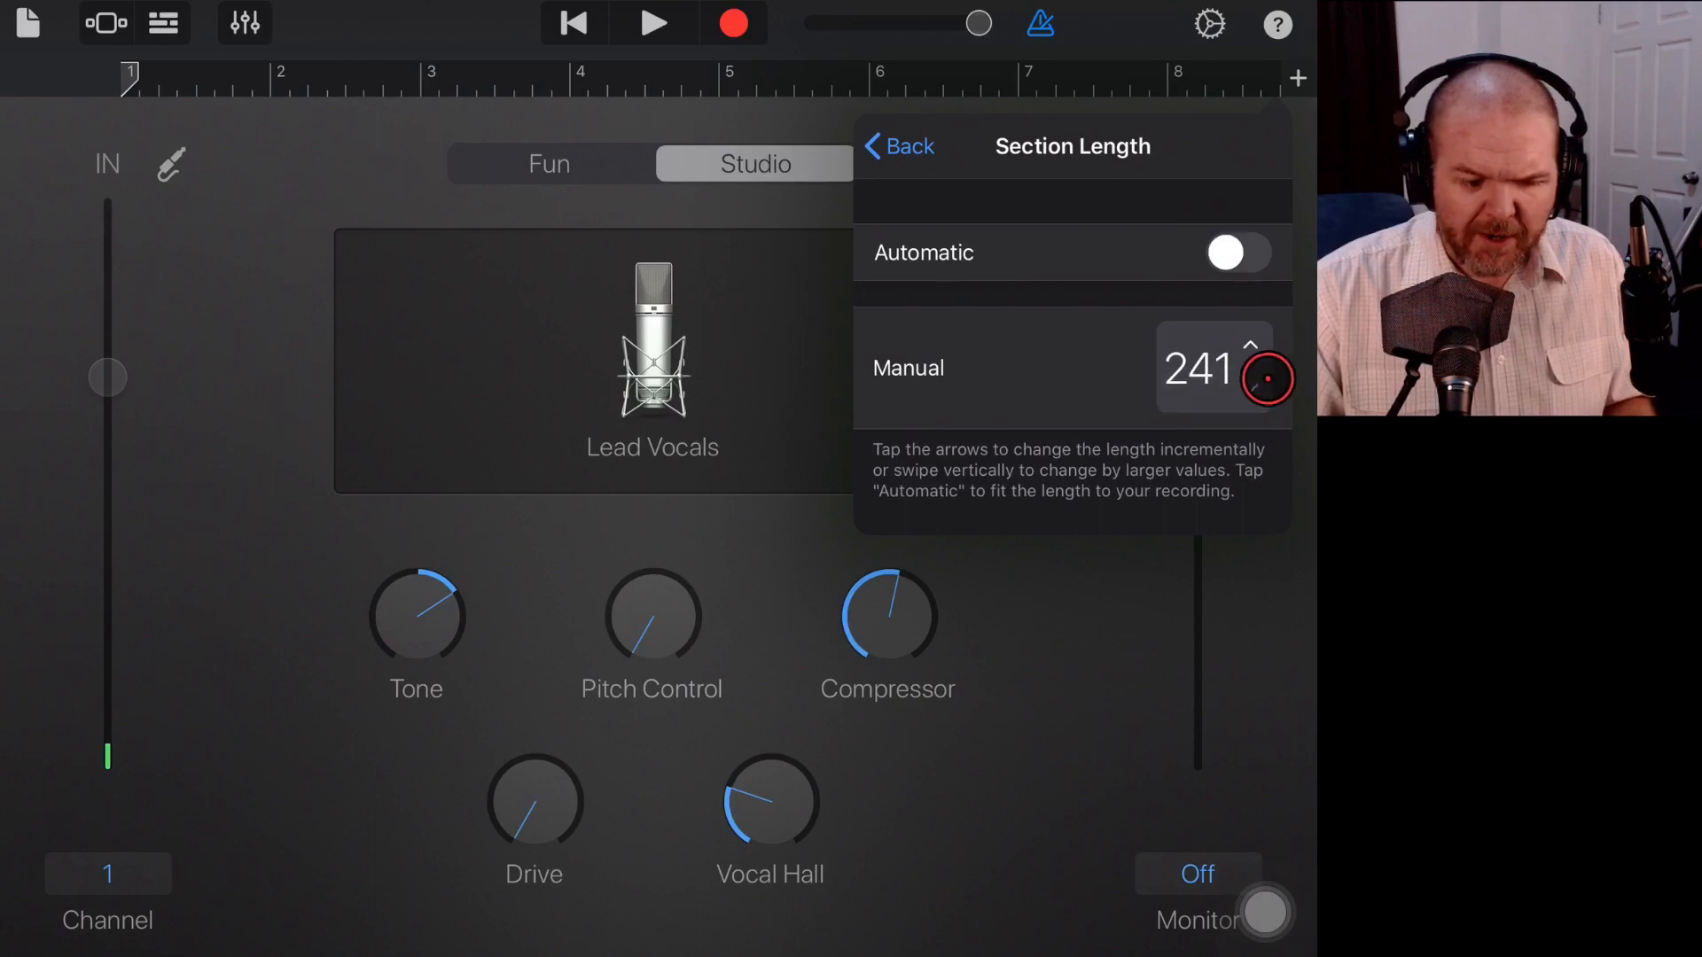
pyautogui.click(1250, 386)
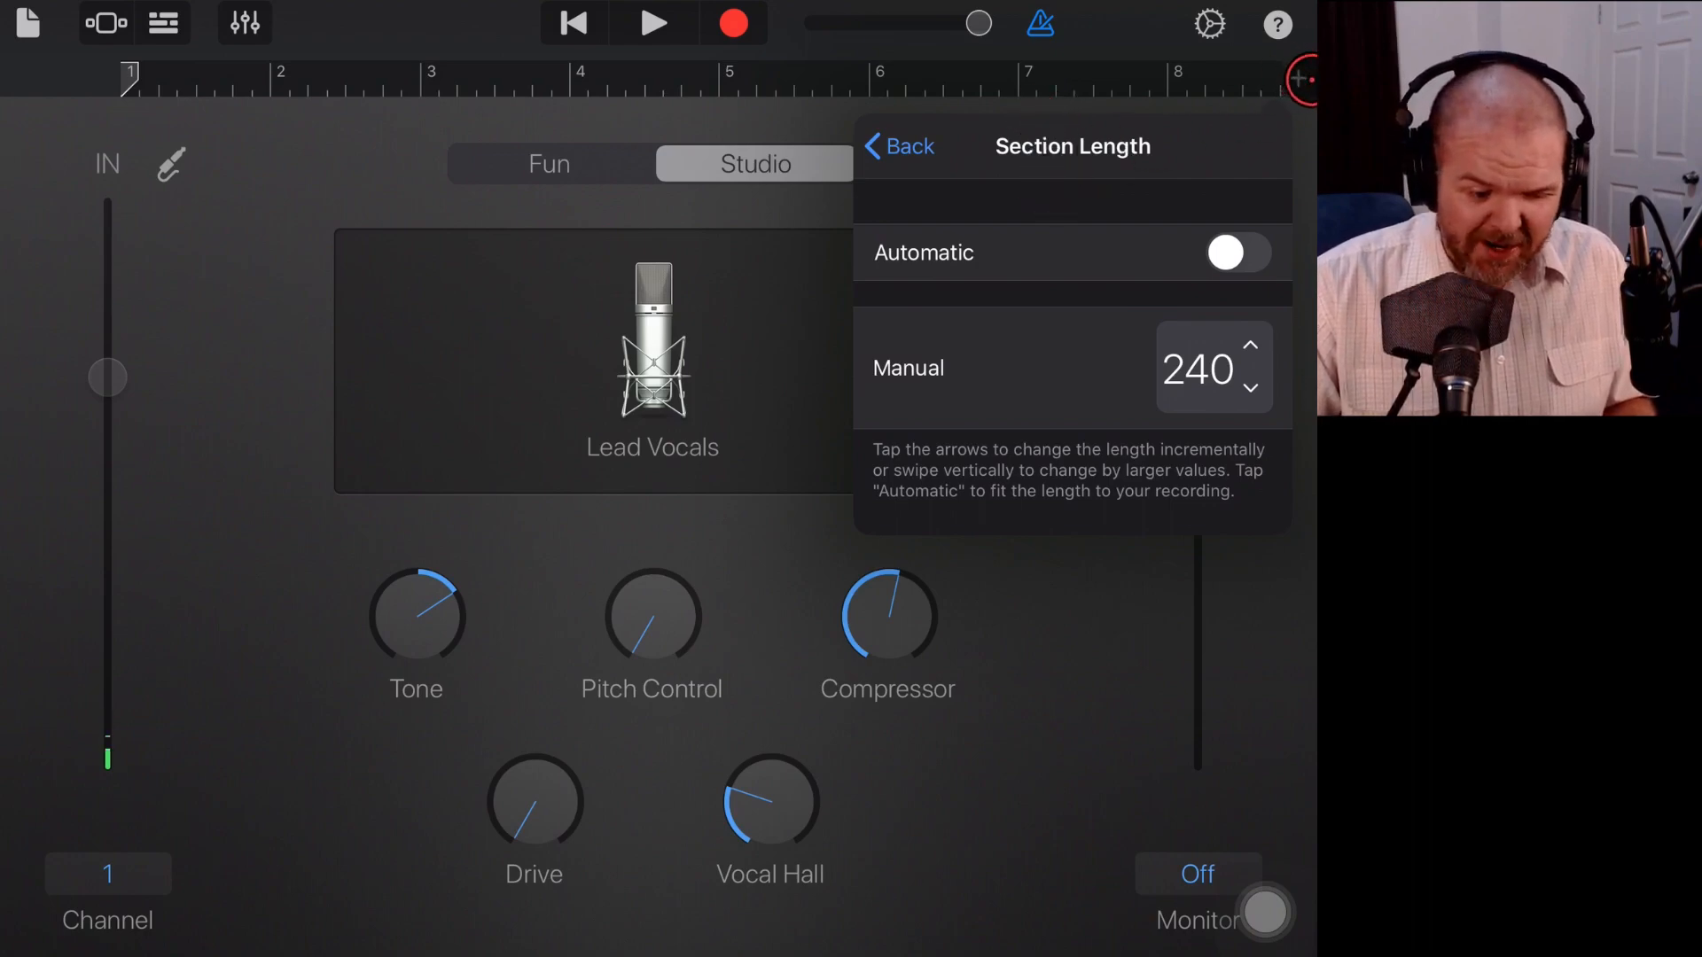
pyautogui.click(895, 147)
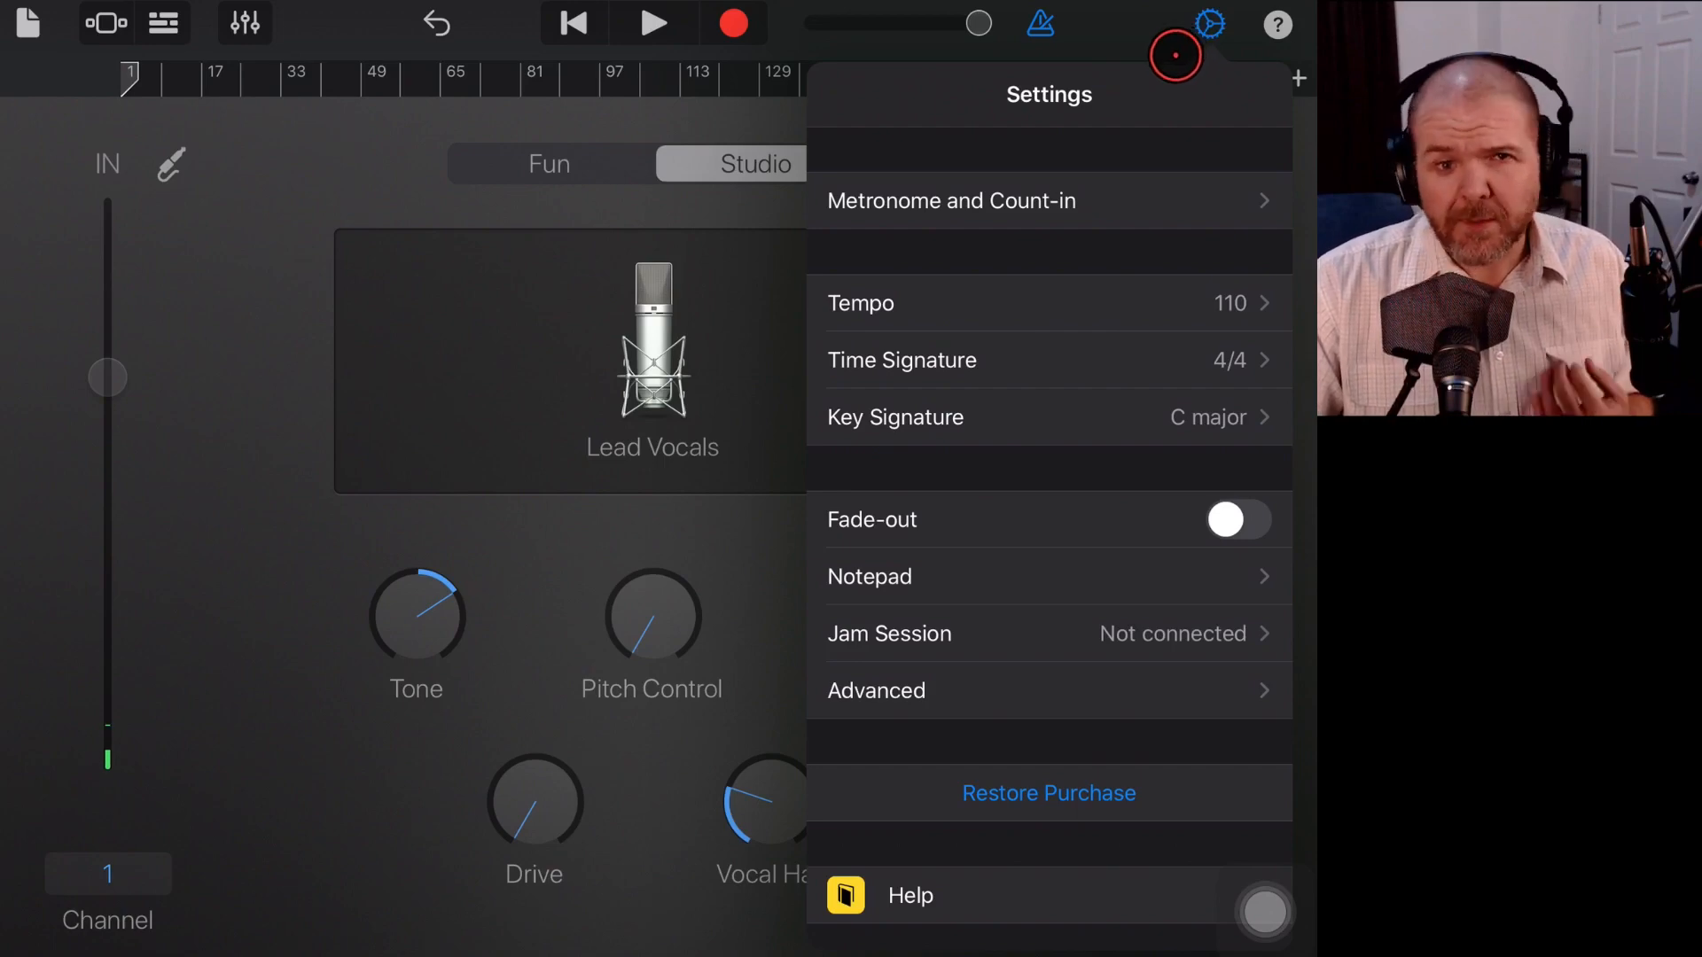
pyautogui.moveTo(1069, 113)
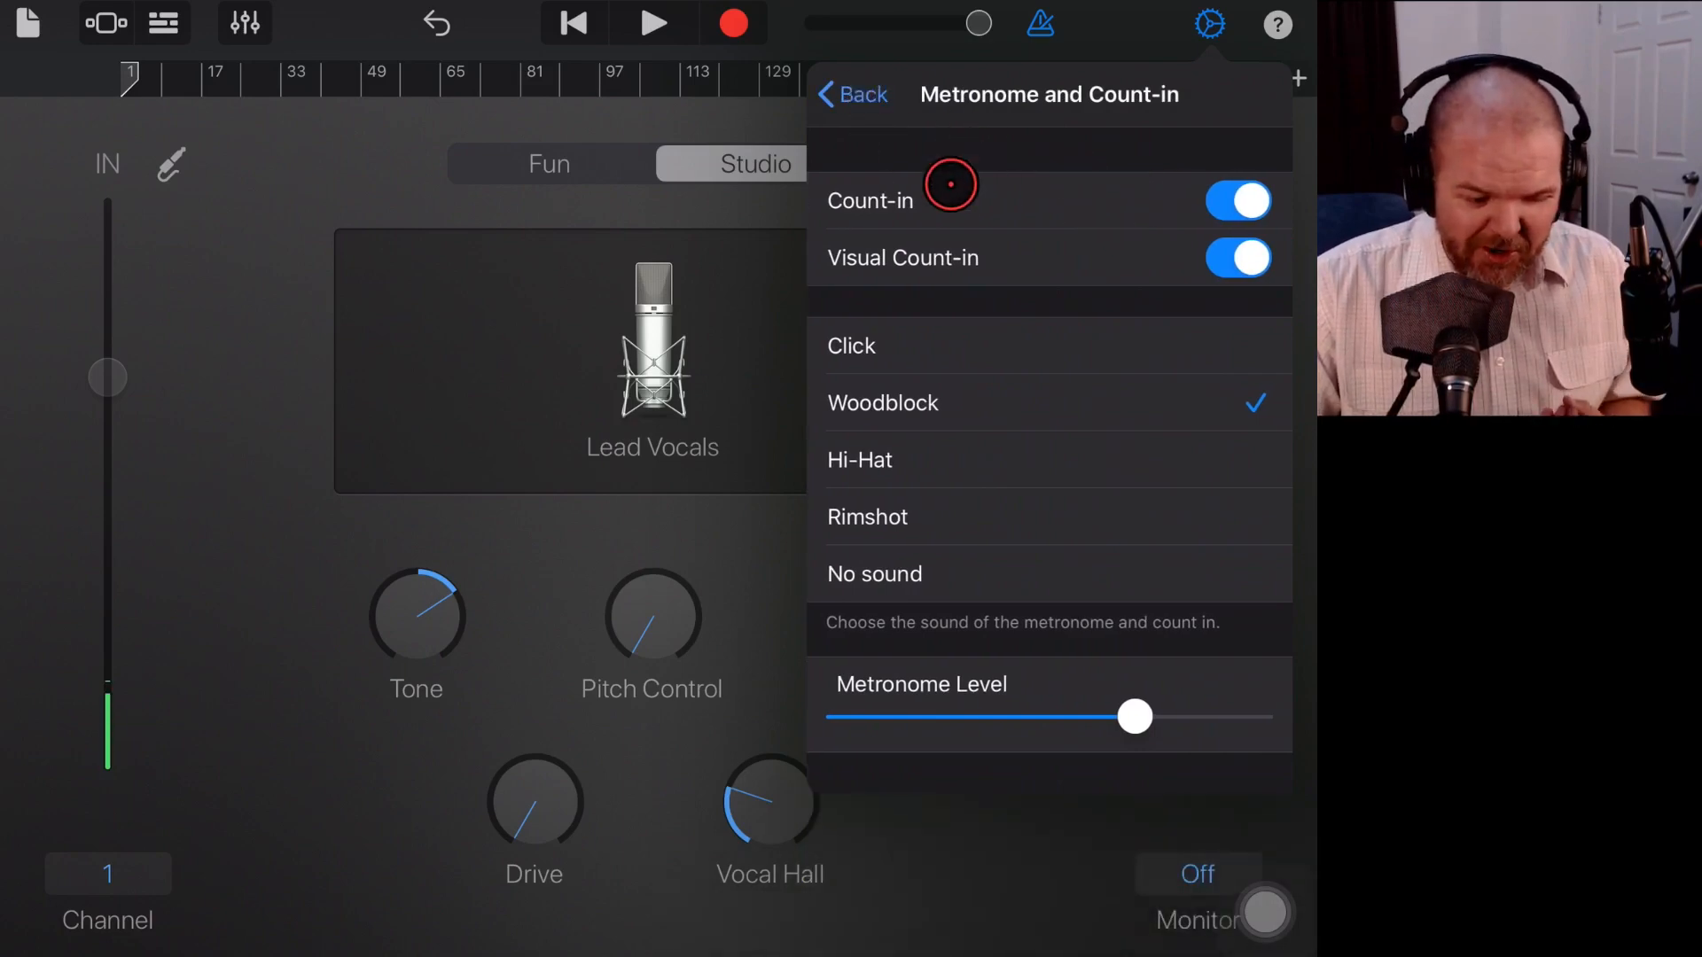
# - Switch Count-in off and drop the Metronome Level to zero
pyautogui.click(1235, 200)
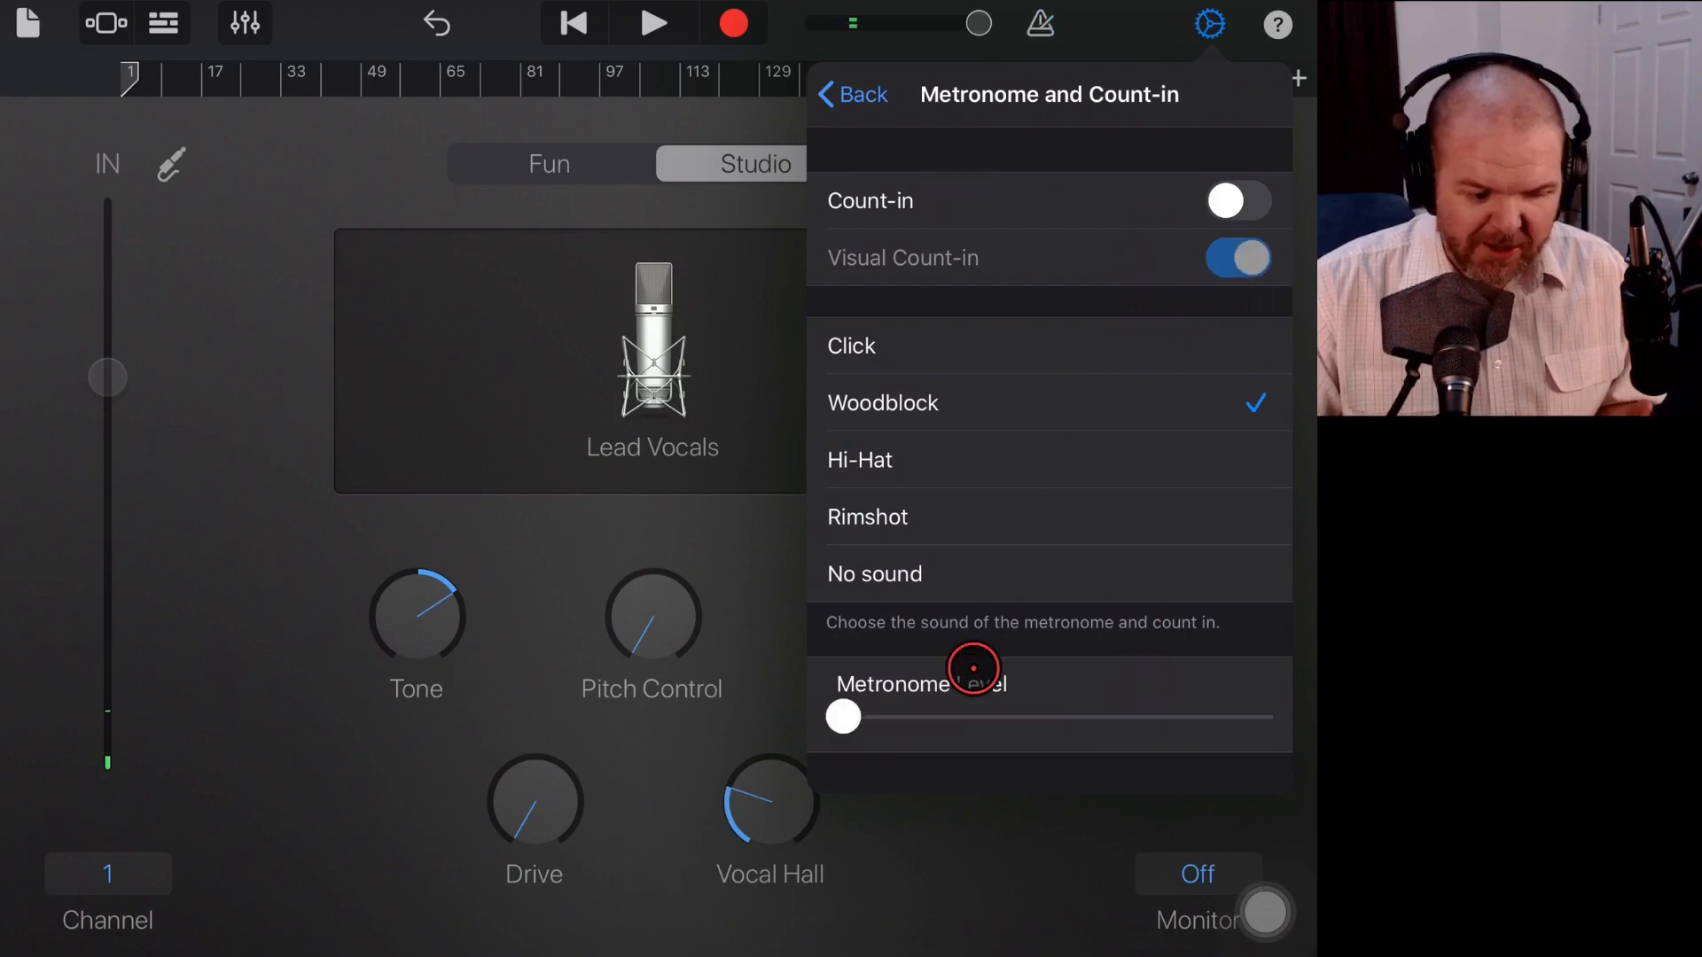
pyautogui.click(1106, 19)
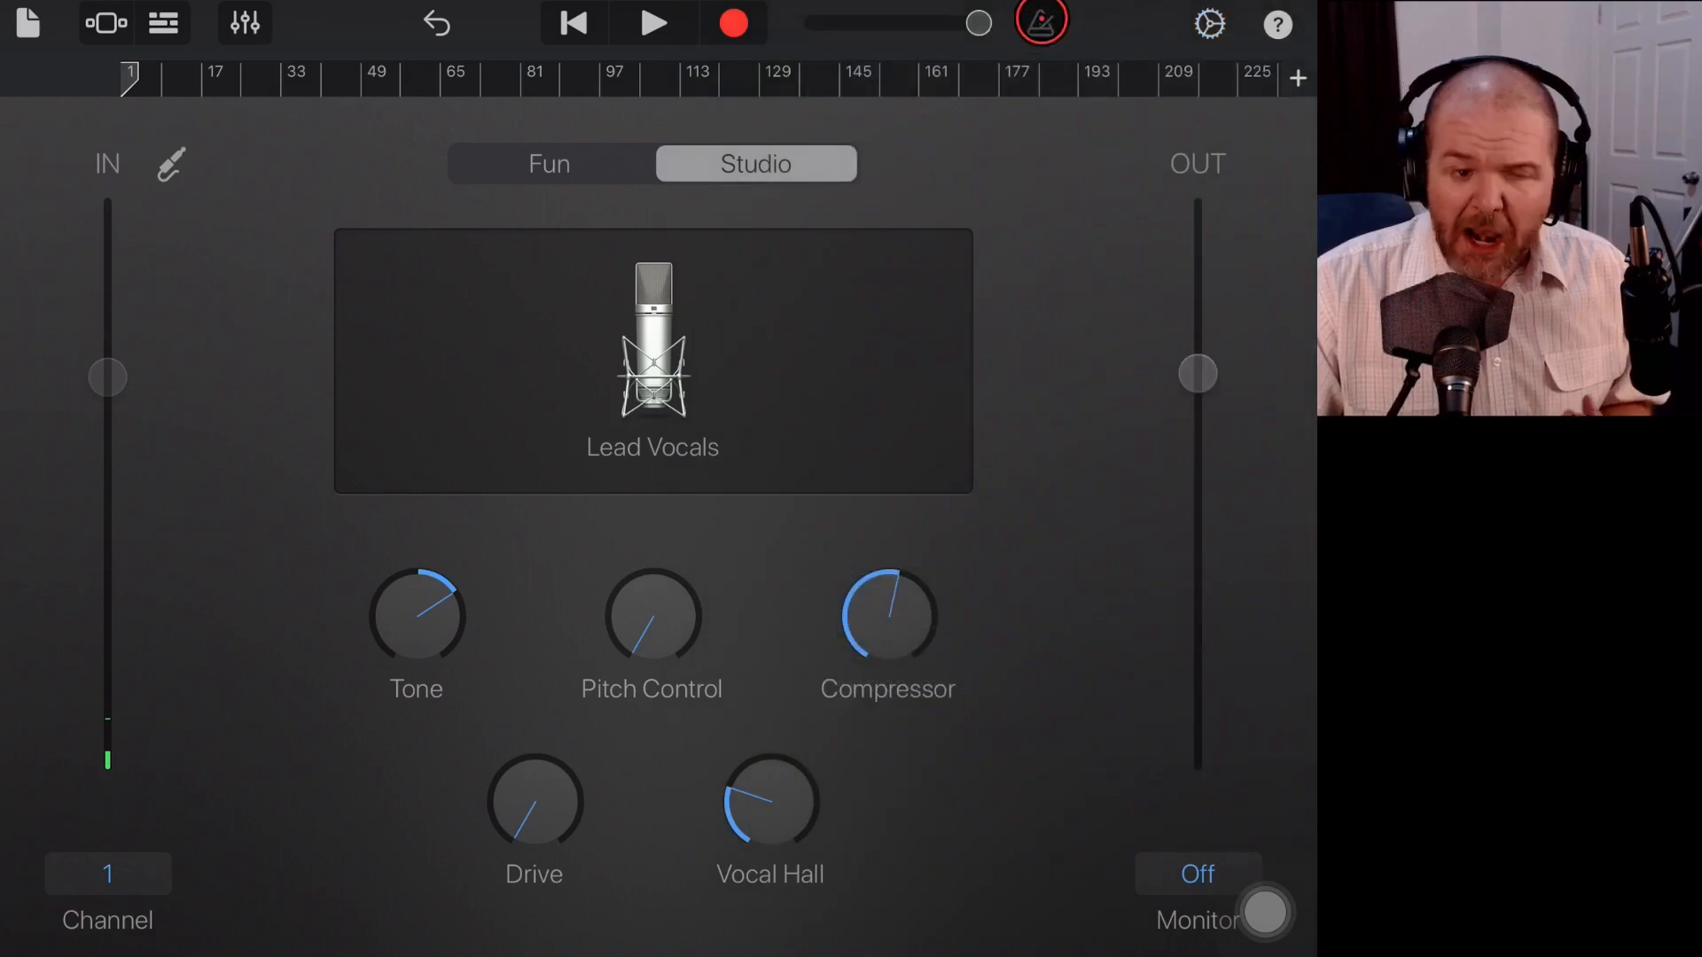
# - Disable the metronome in the control bar and return to the tracks view
pyautogui.click(1038, 21)
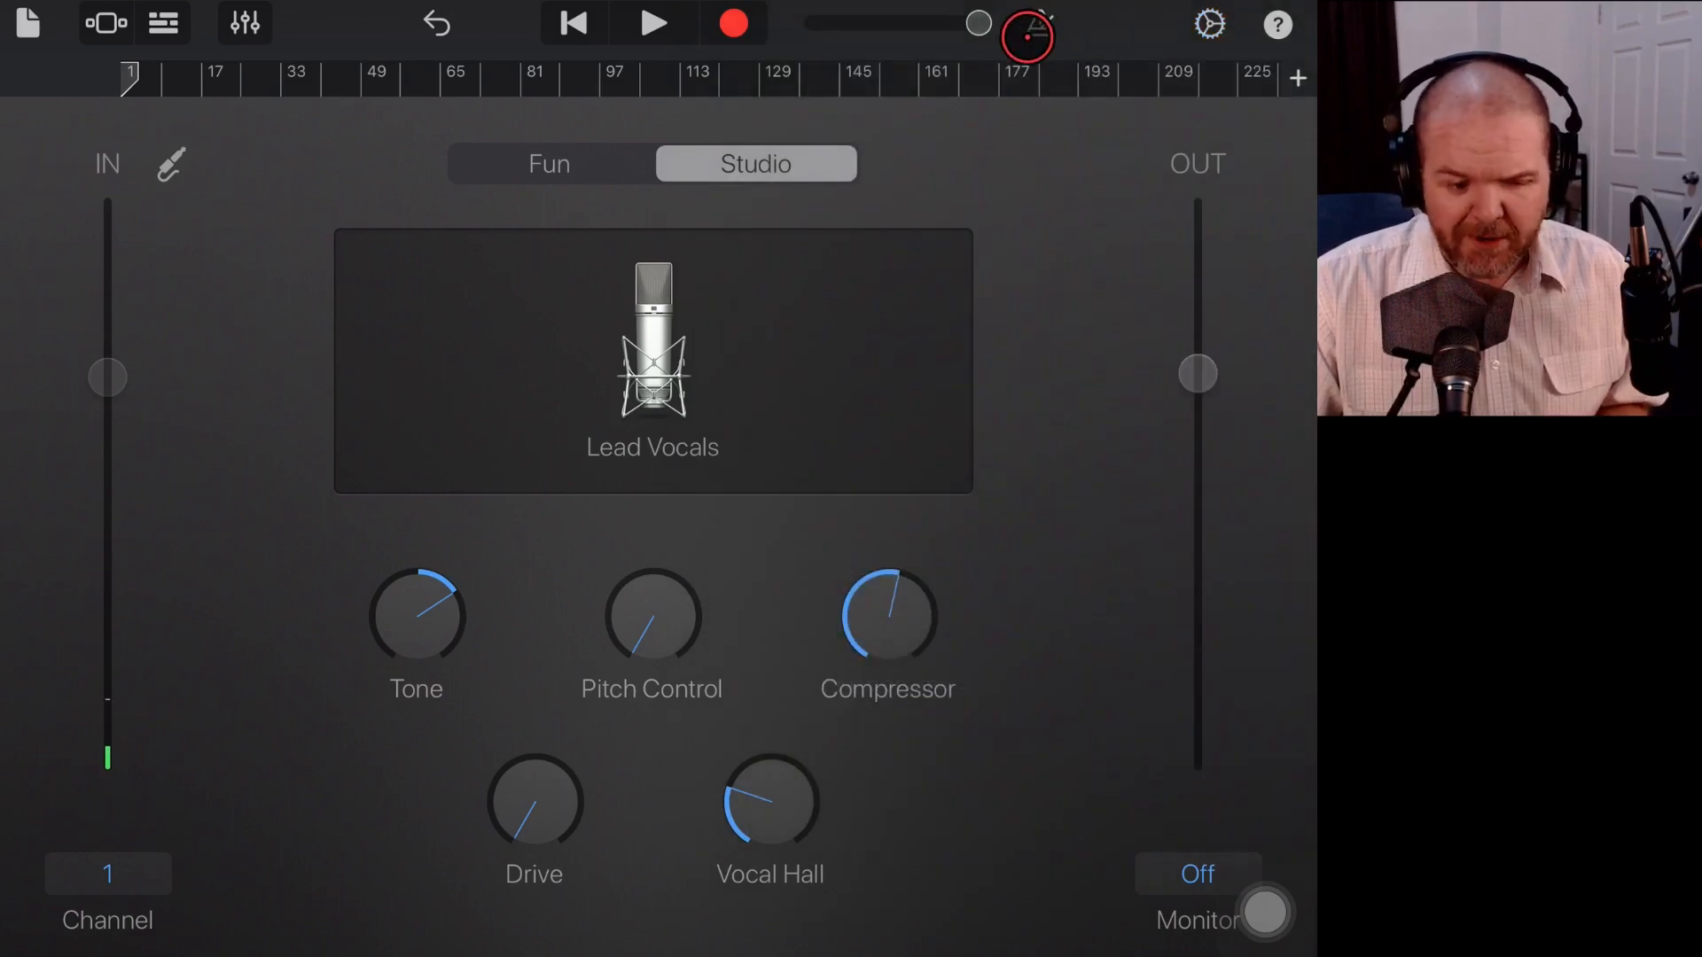
pyautogui.click(1036, 23)
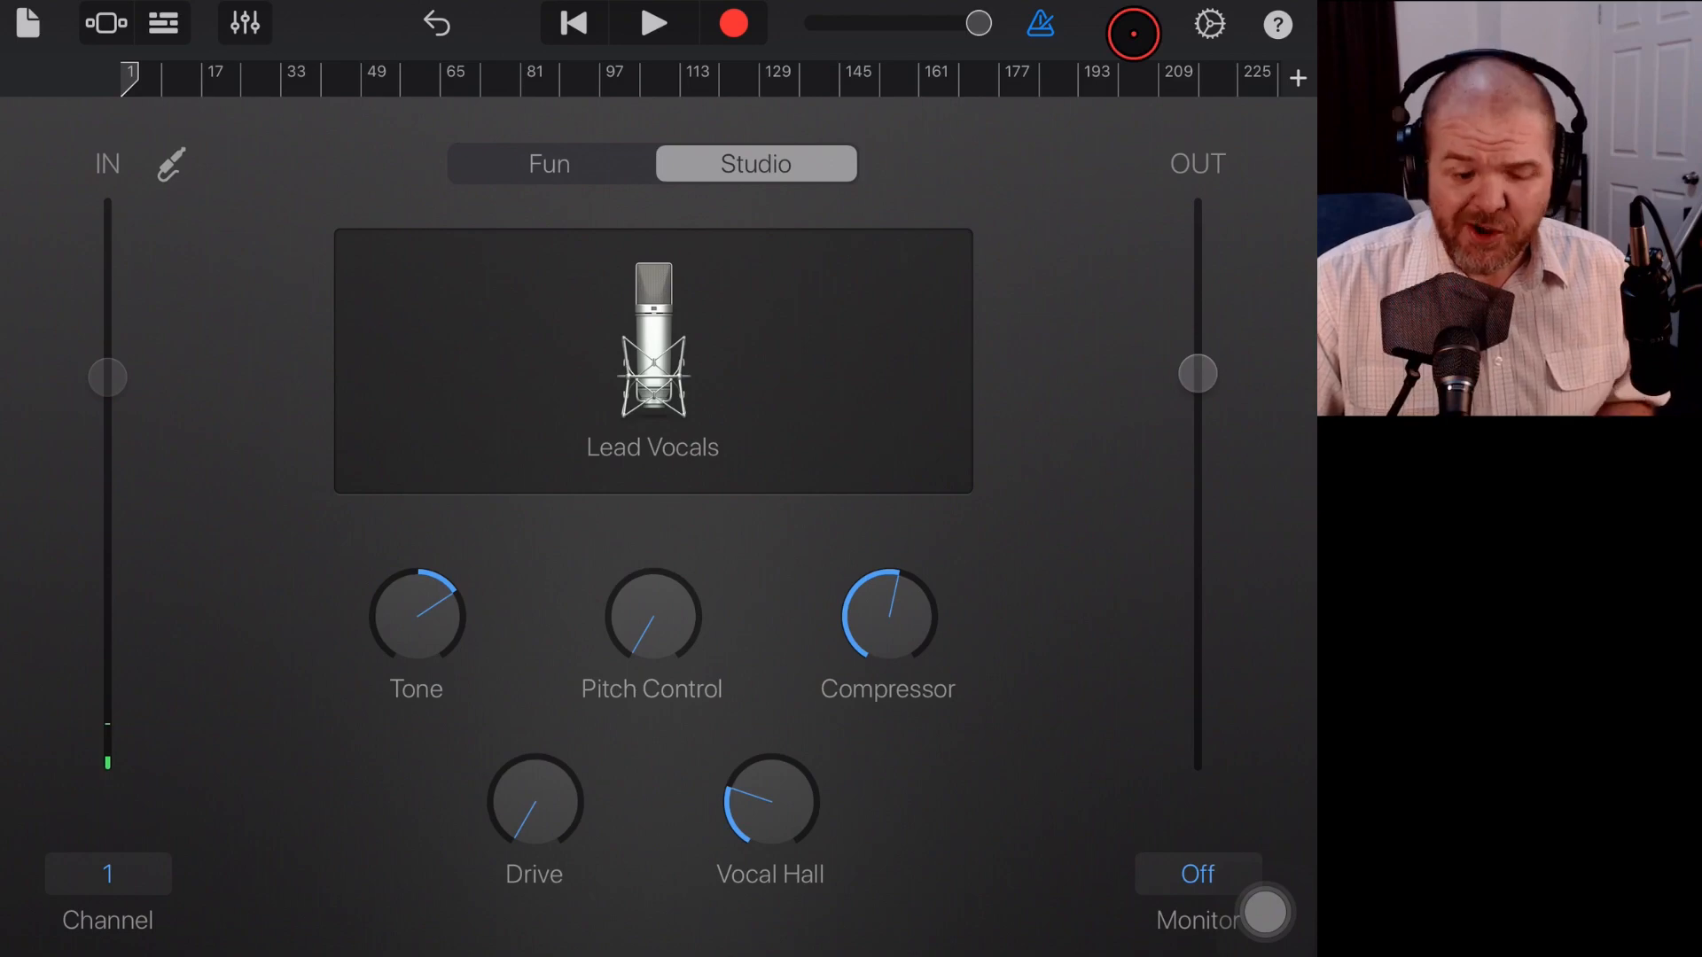
pyautogui.click(746, 23)
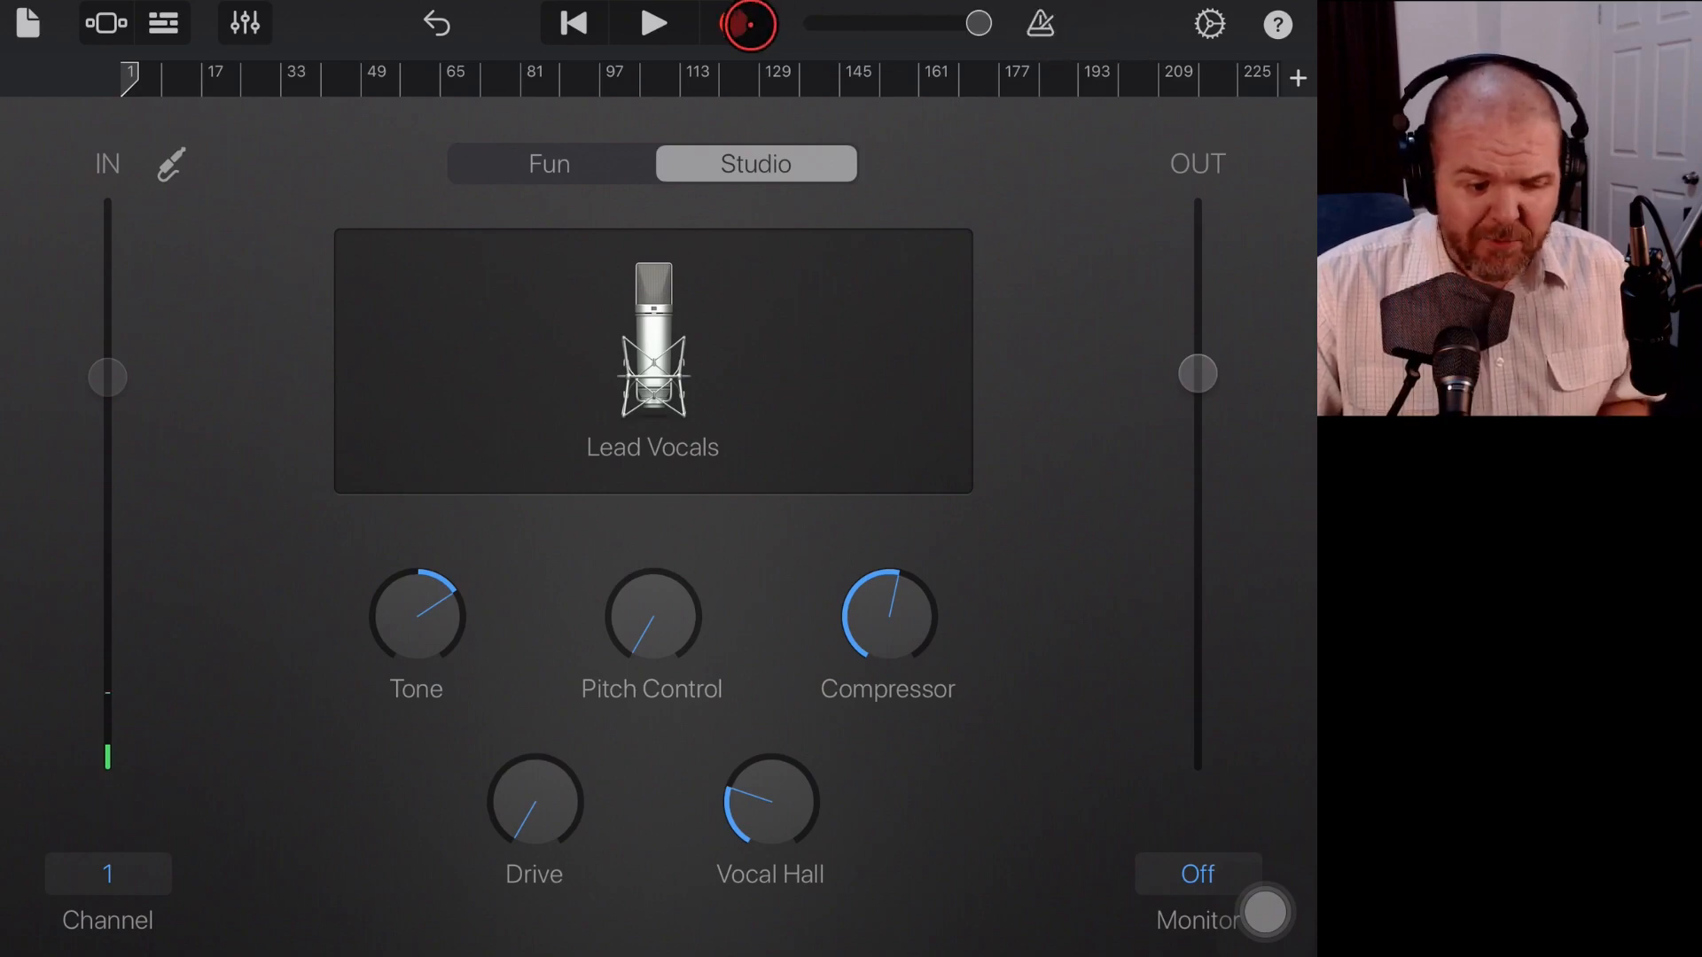
pyautogui.click(746, 23)
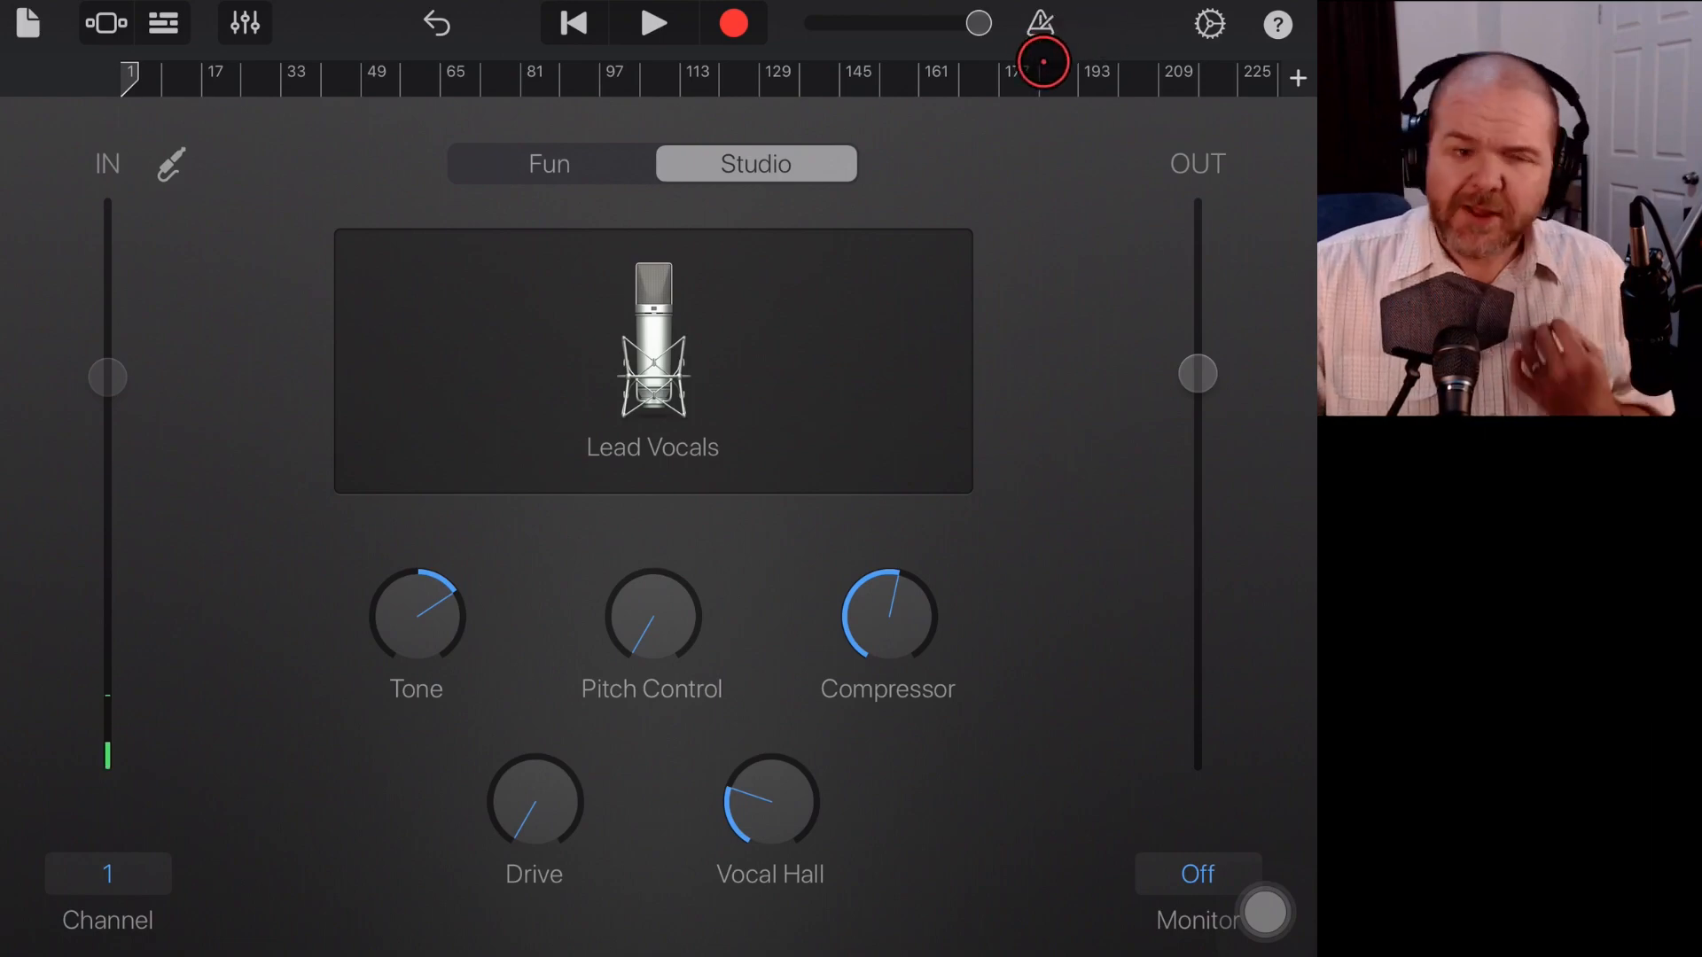
pyautogui.click(164, 23)
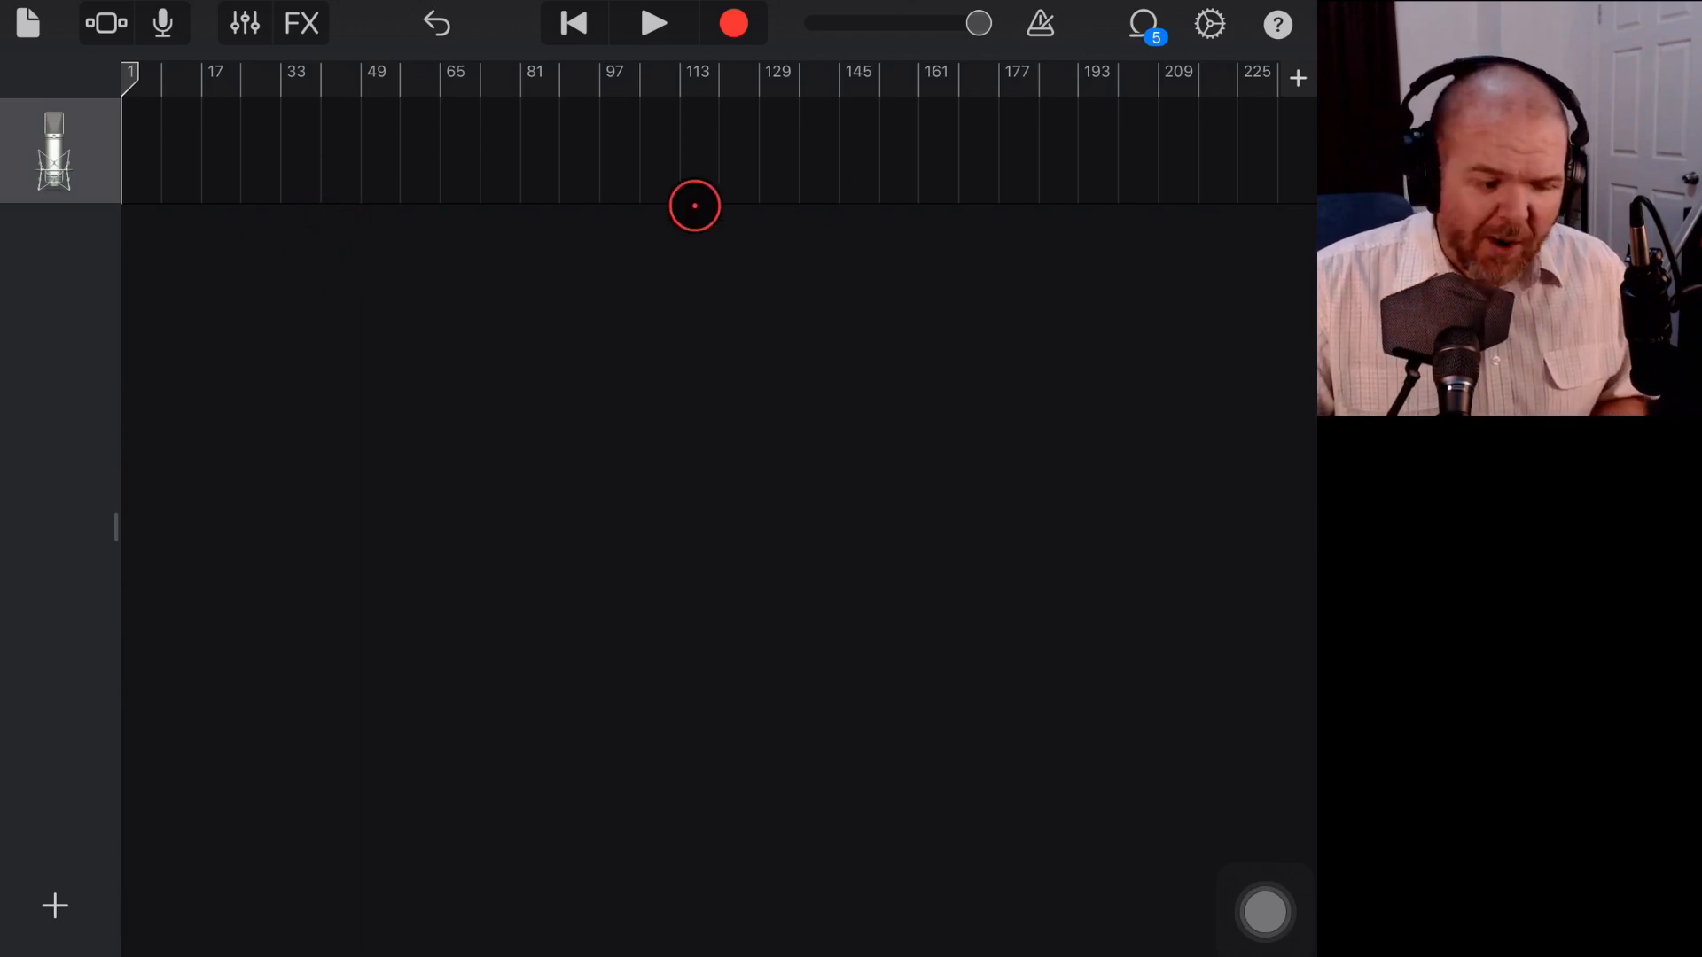
pyautogui.moveTo(819, 193)
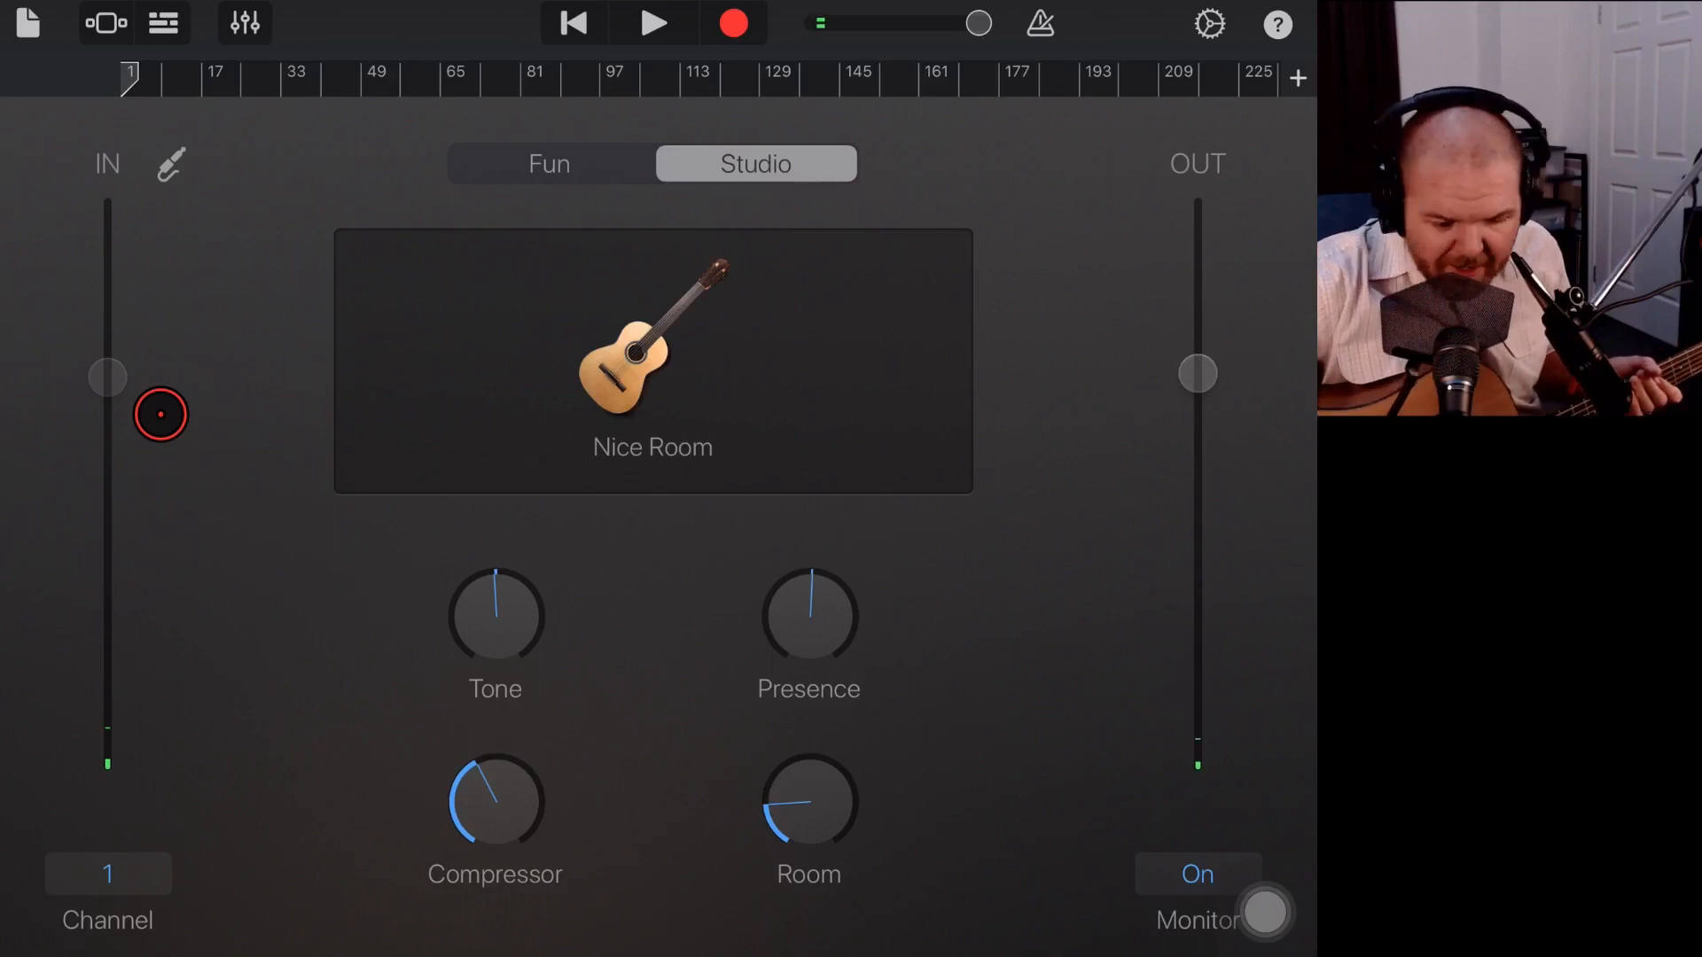
# - Toggle input monitoring off and back on so the guitar sounds through Nice Room
pyautogui.click(1197, 874)
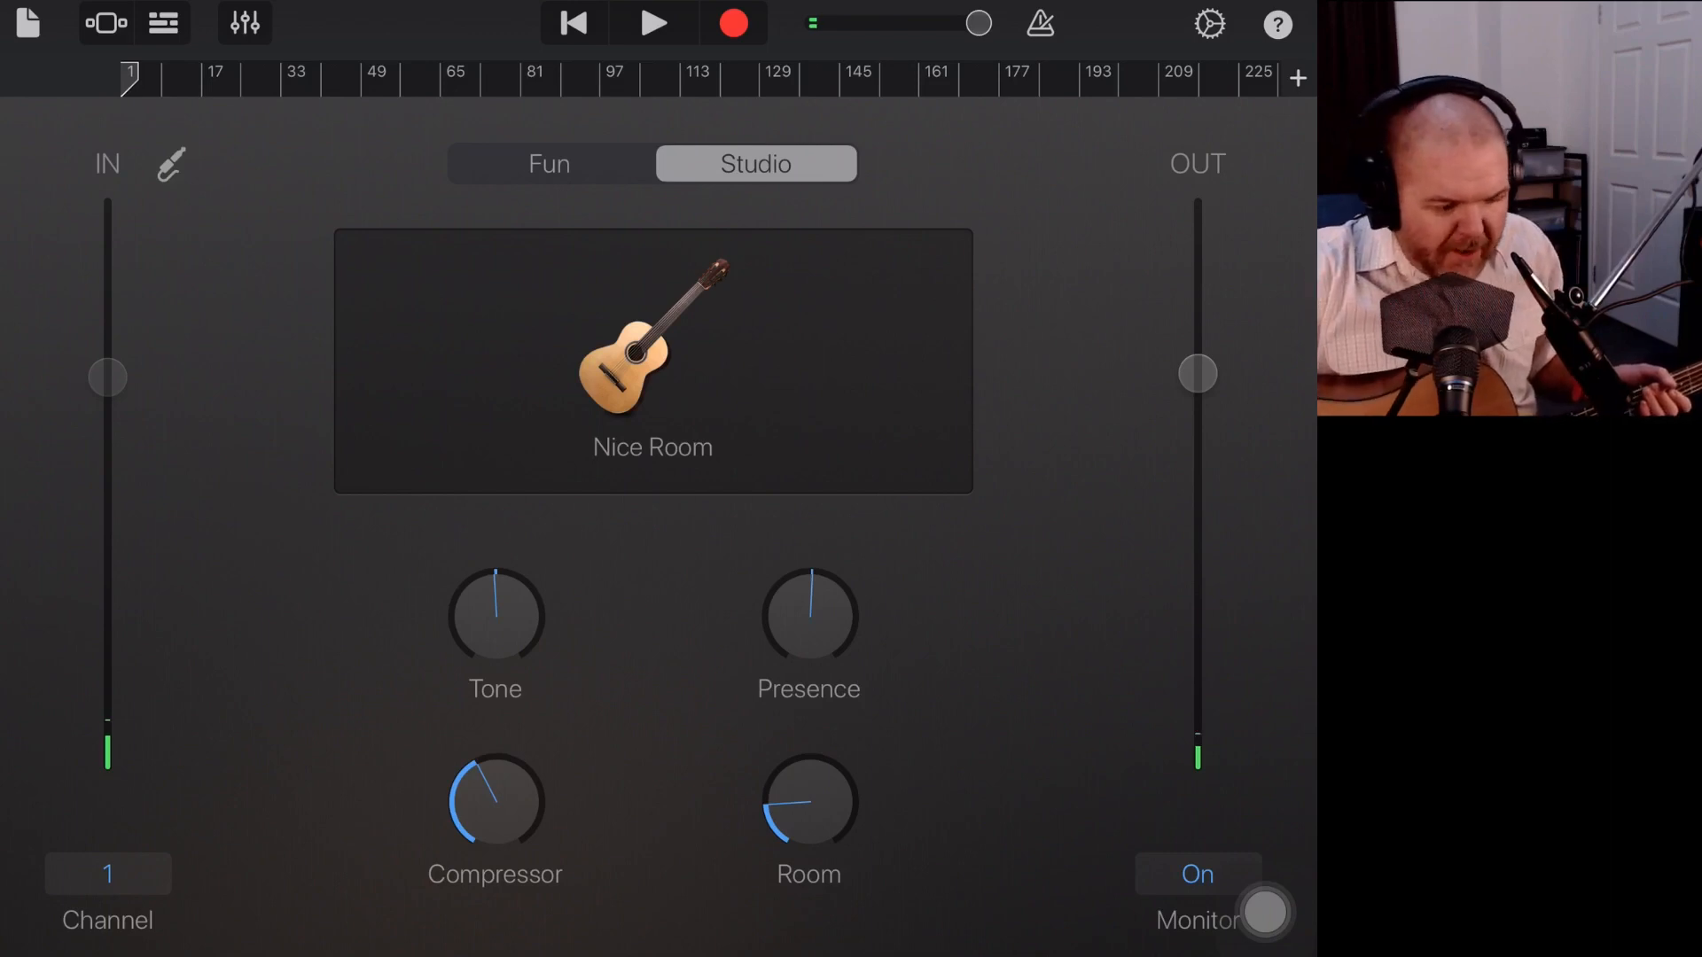
pyautogui.click(1197, 874)
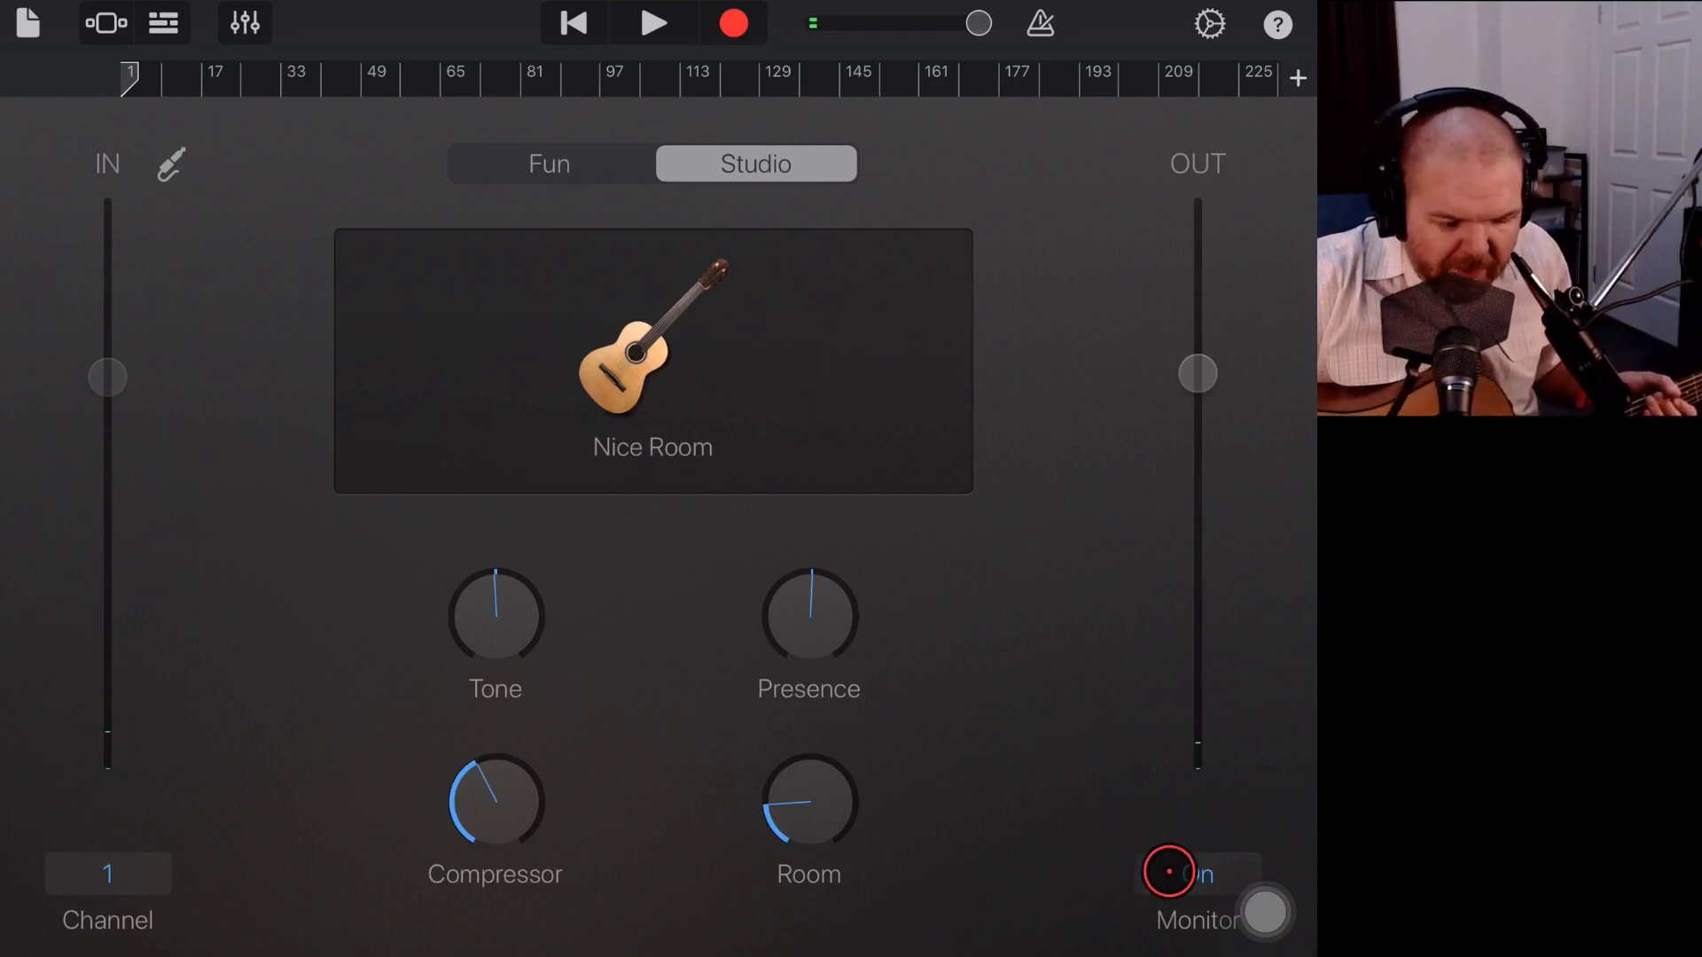
pyautogui.click(1170, 858)
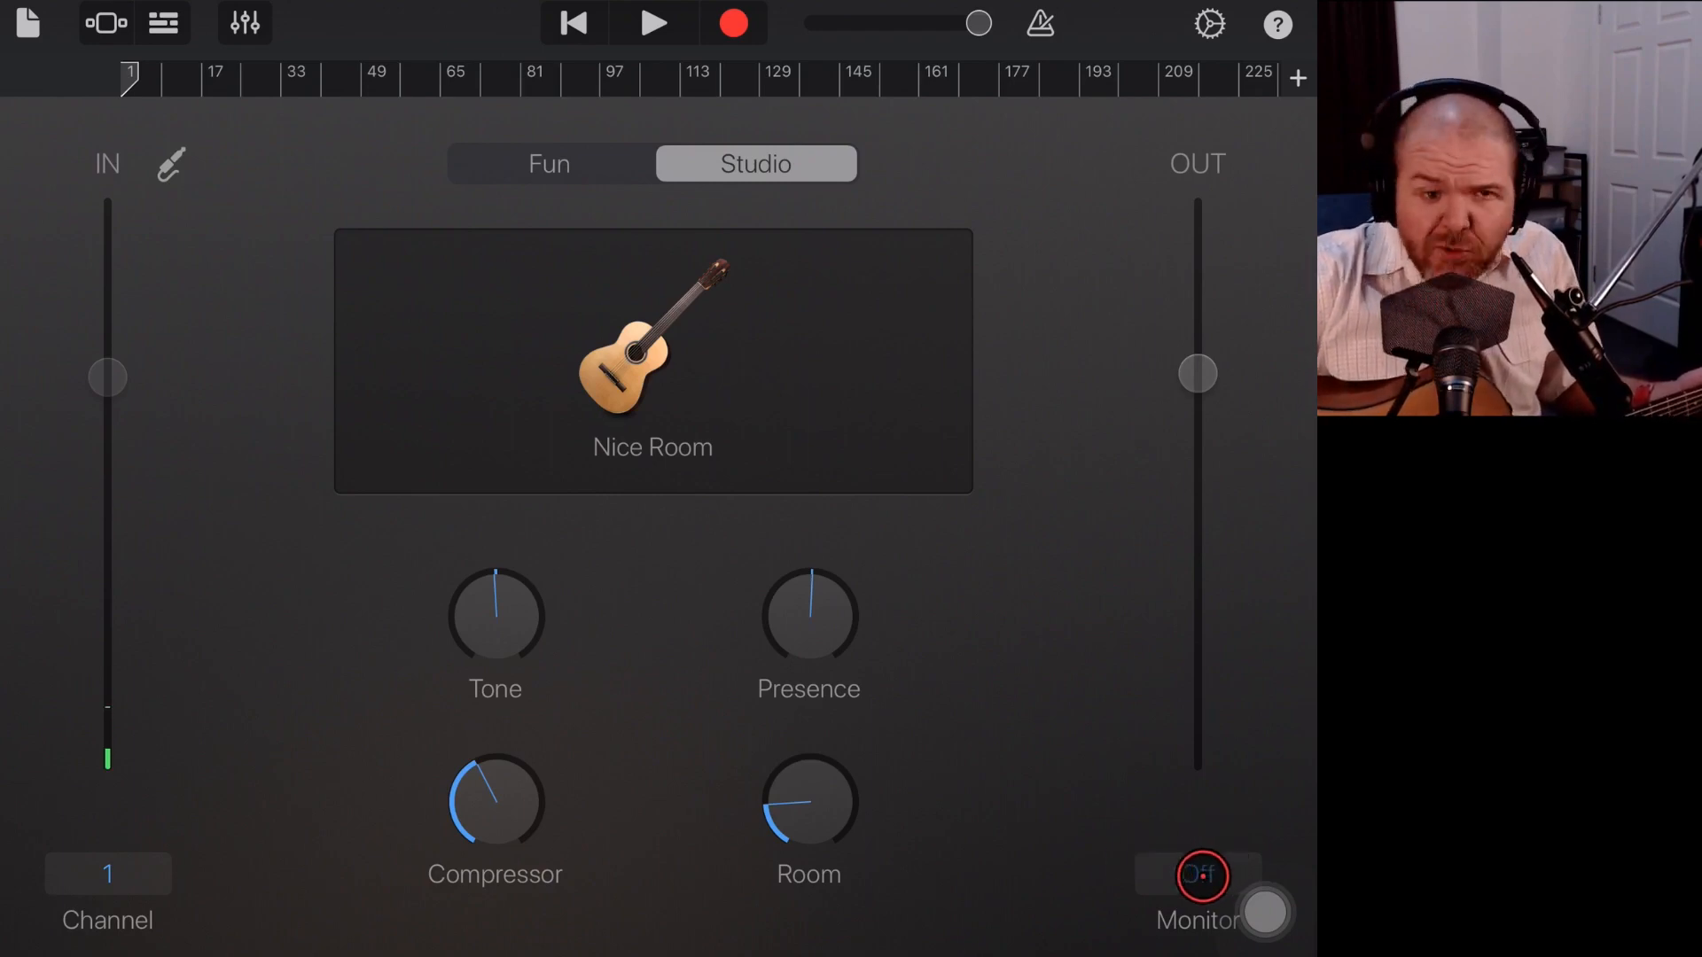
pyautogui.click(1198, 874)
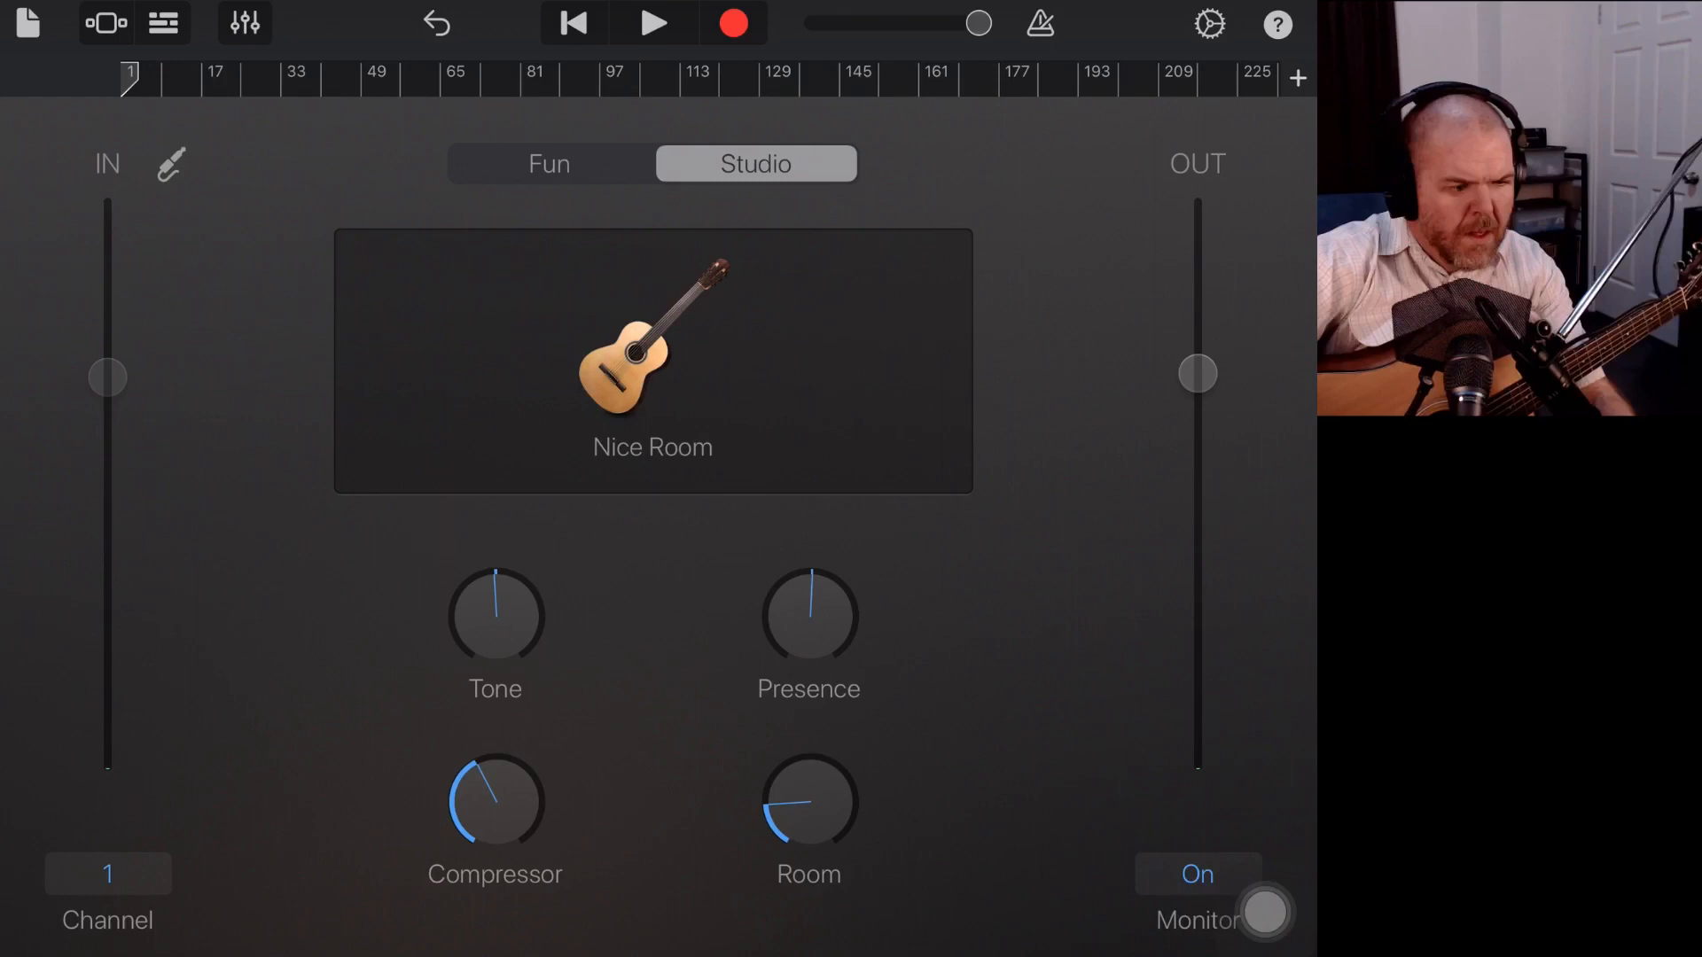
# - Record a free-tempo acoustic guitar take up to roughly bar 85, then stop
pyautogui.click(652, 23)
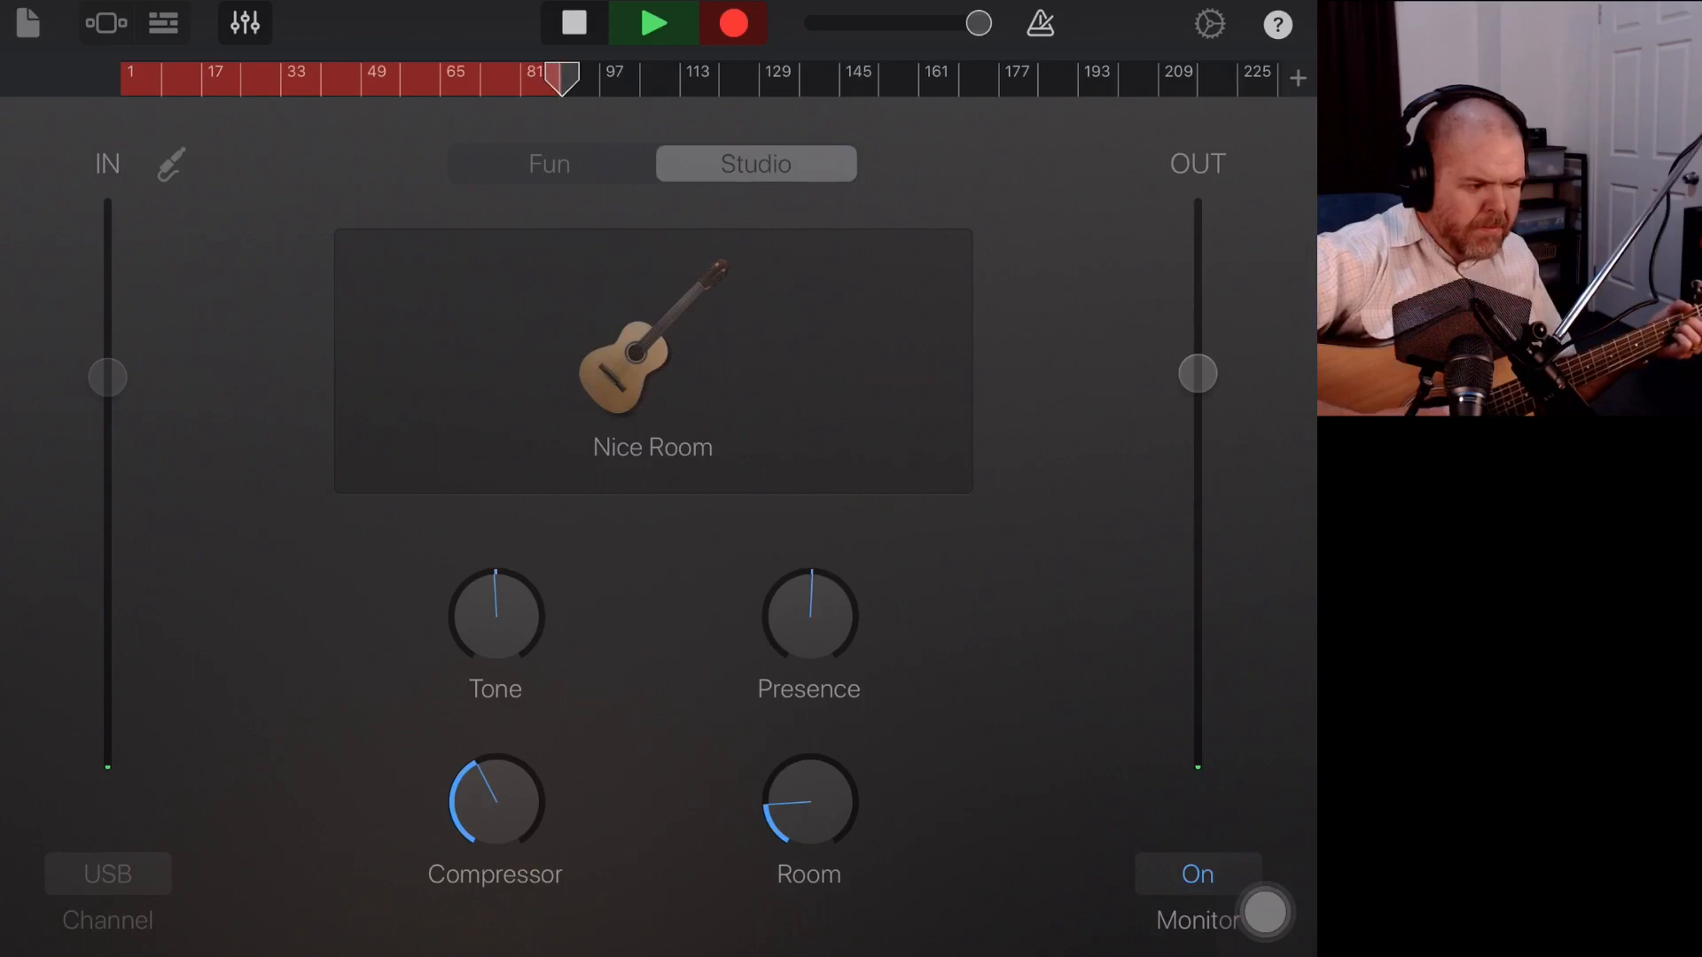
pyautogui.click(572, 21)
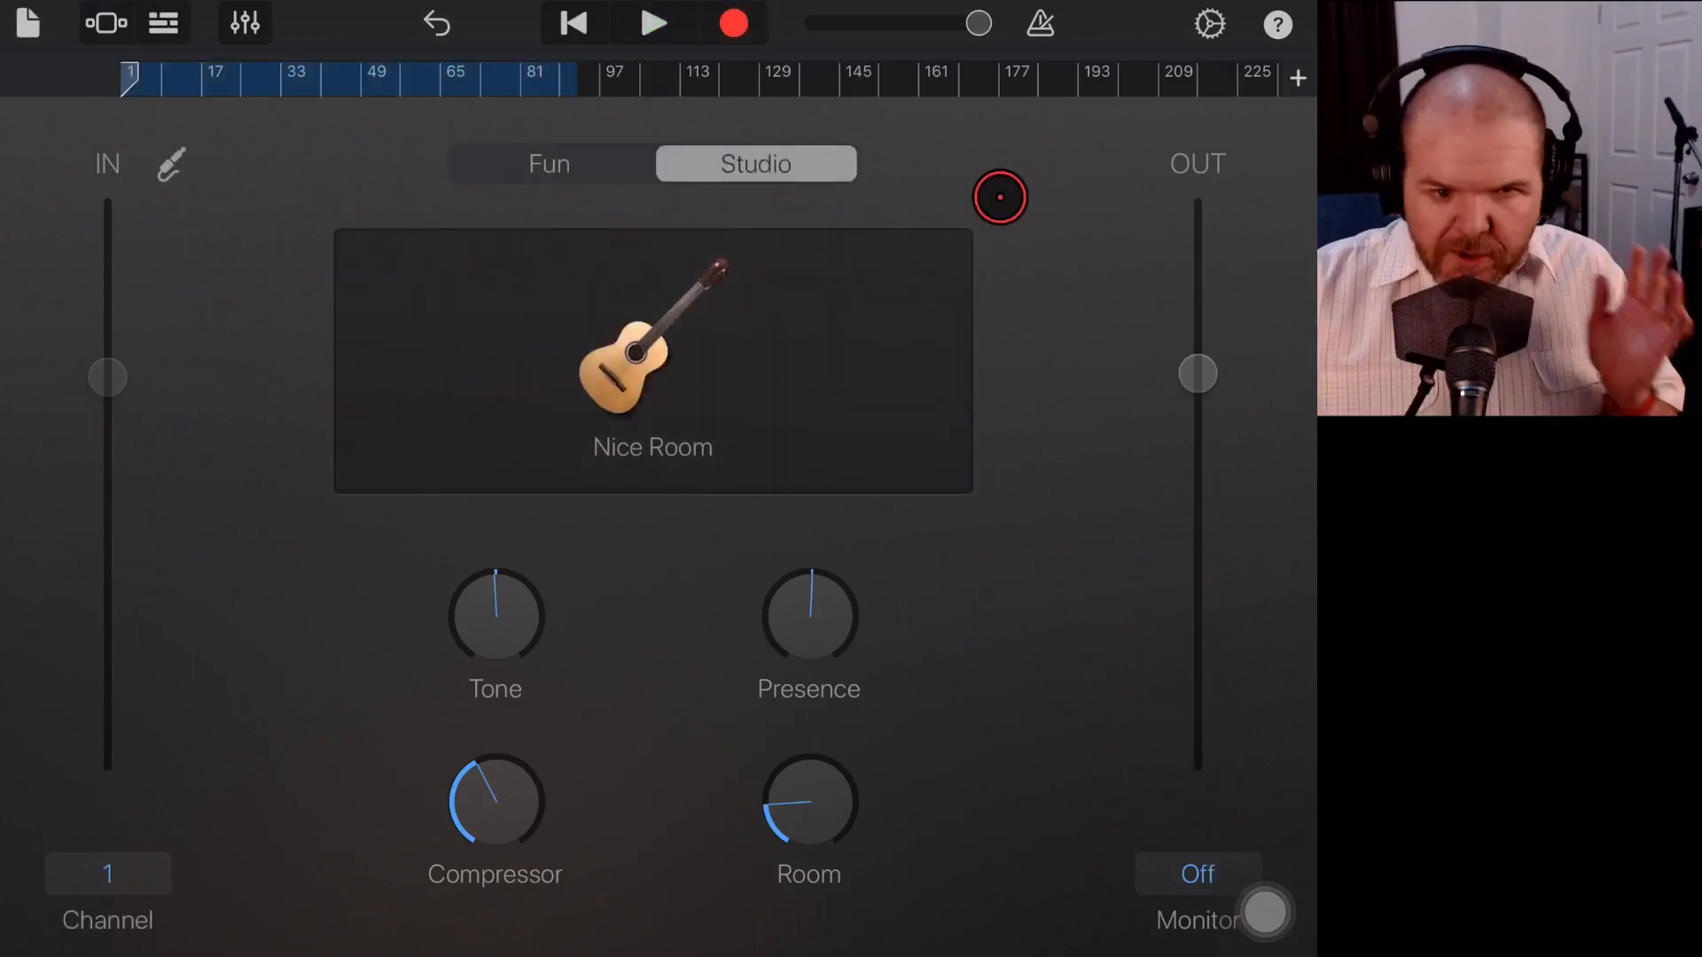
# - Show all three tracks and bring up the Audio Recorder track's menu
pyautogui.click(163, 23)
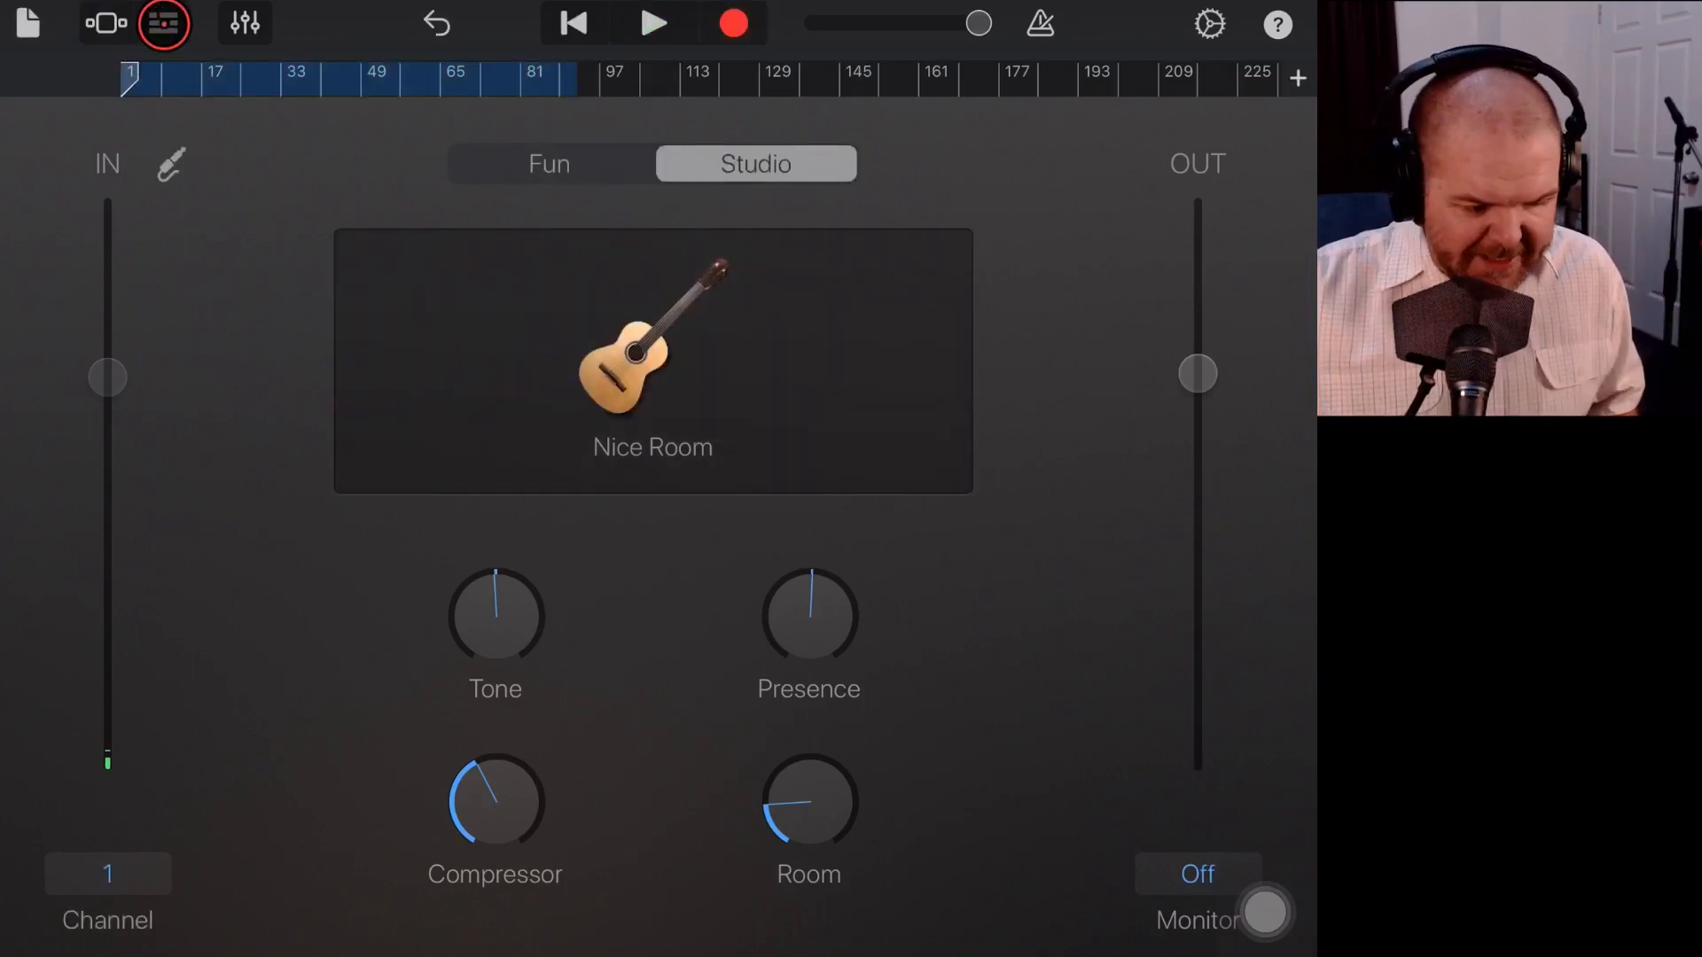
pyautogui.click(163, 23)
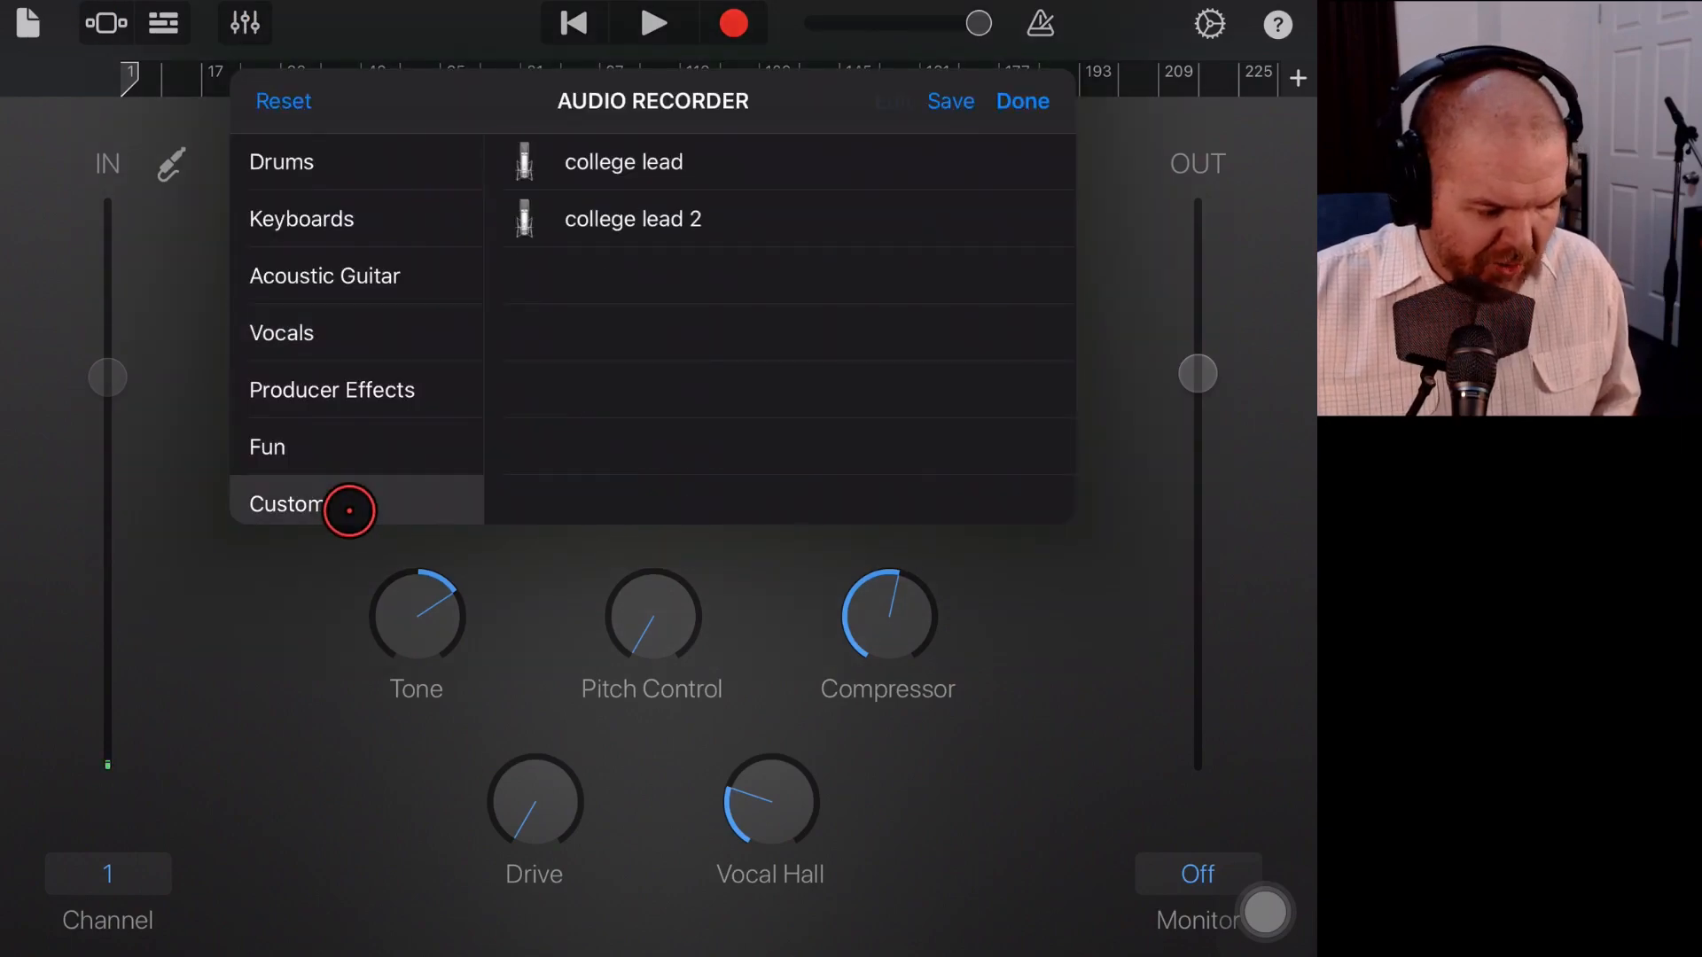
pyautogui.click(266, 446)
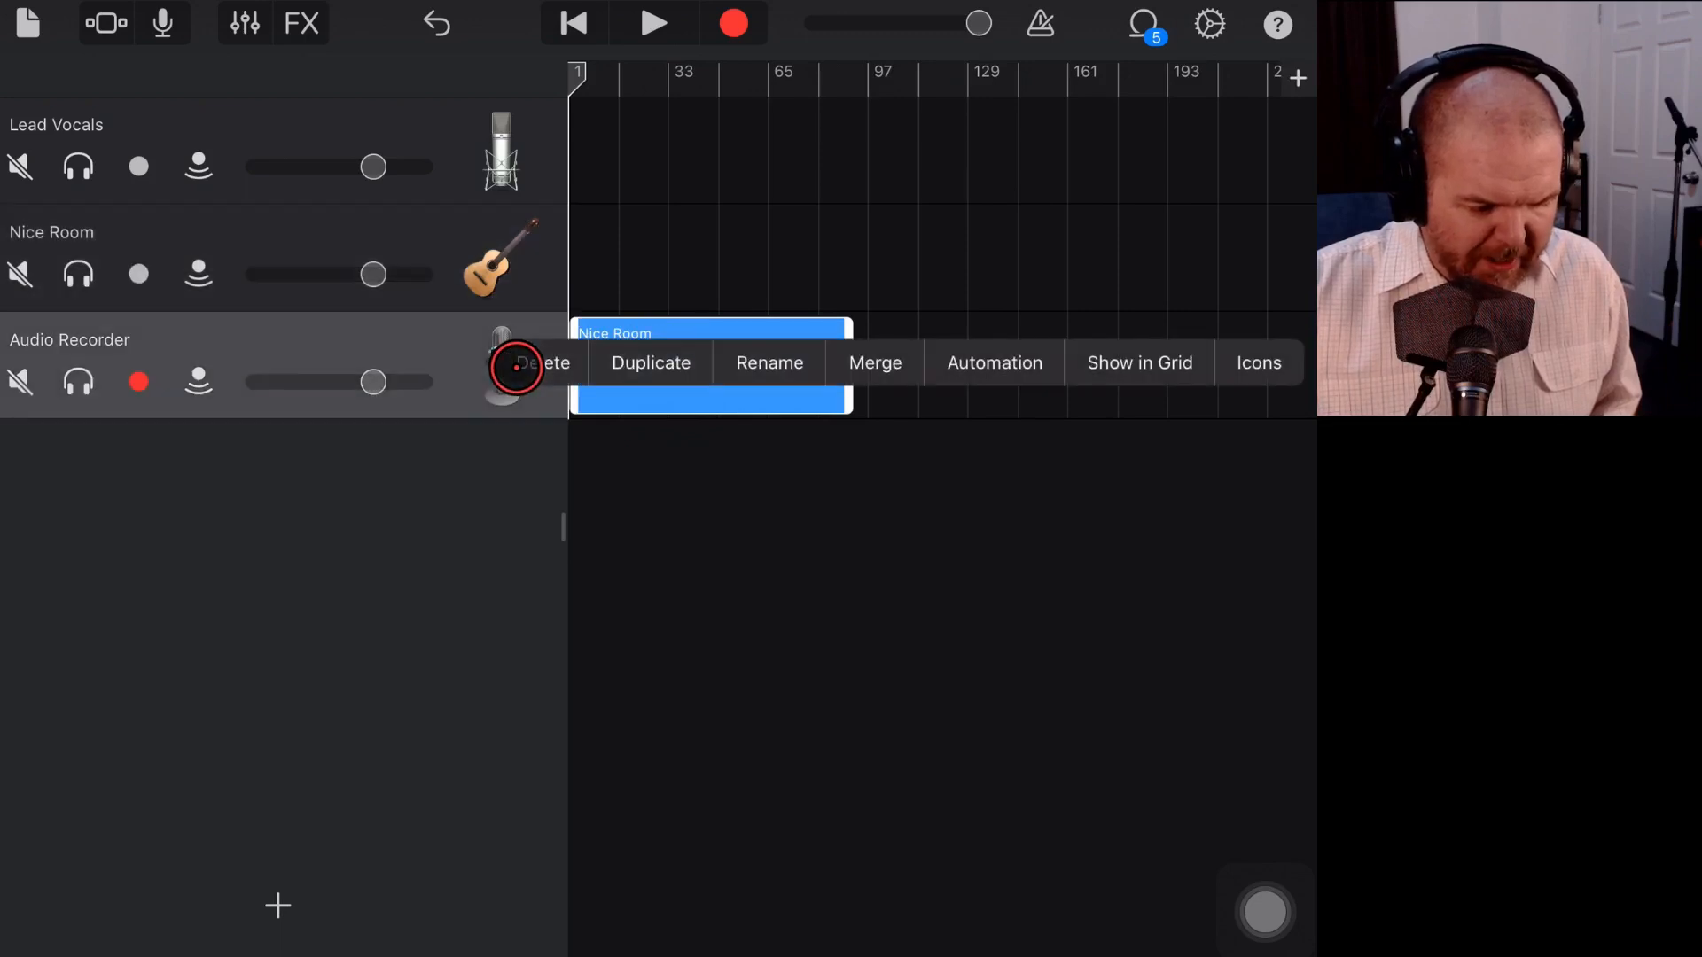
# - Merge the Audio Recorder take into a single 'Merged Tracks' region on Nice Room
pyautogui.click(874, 361)
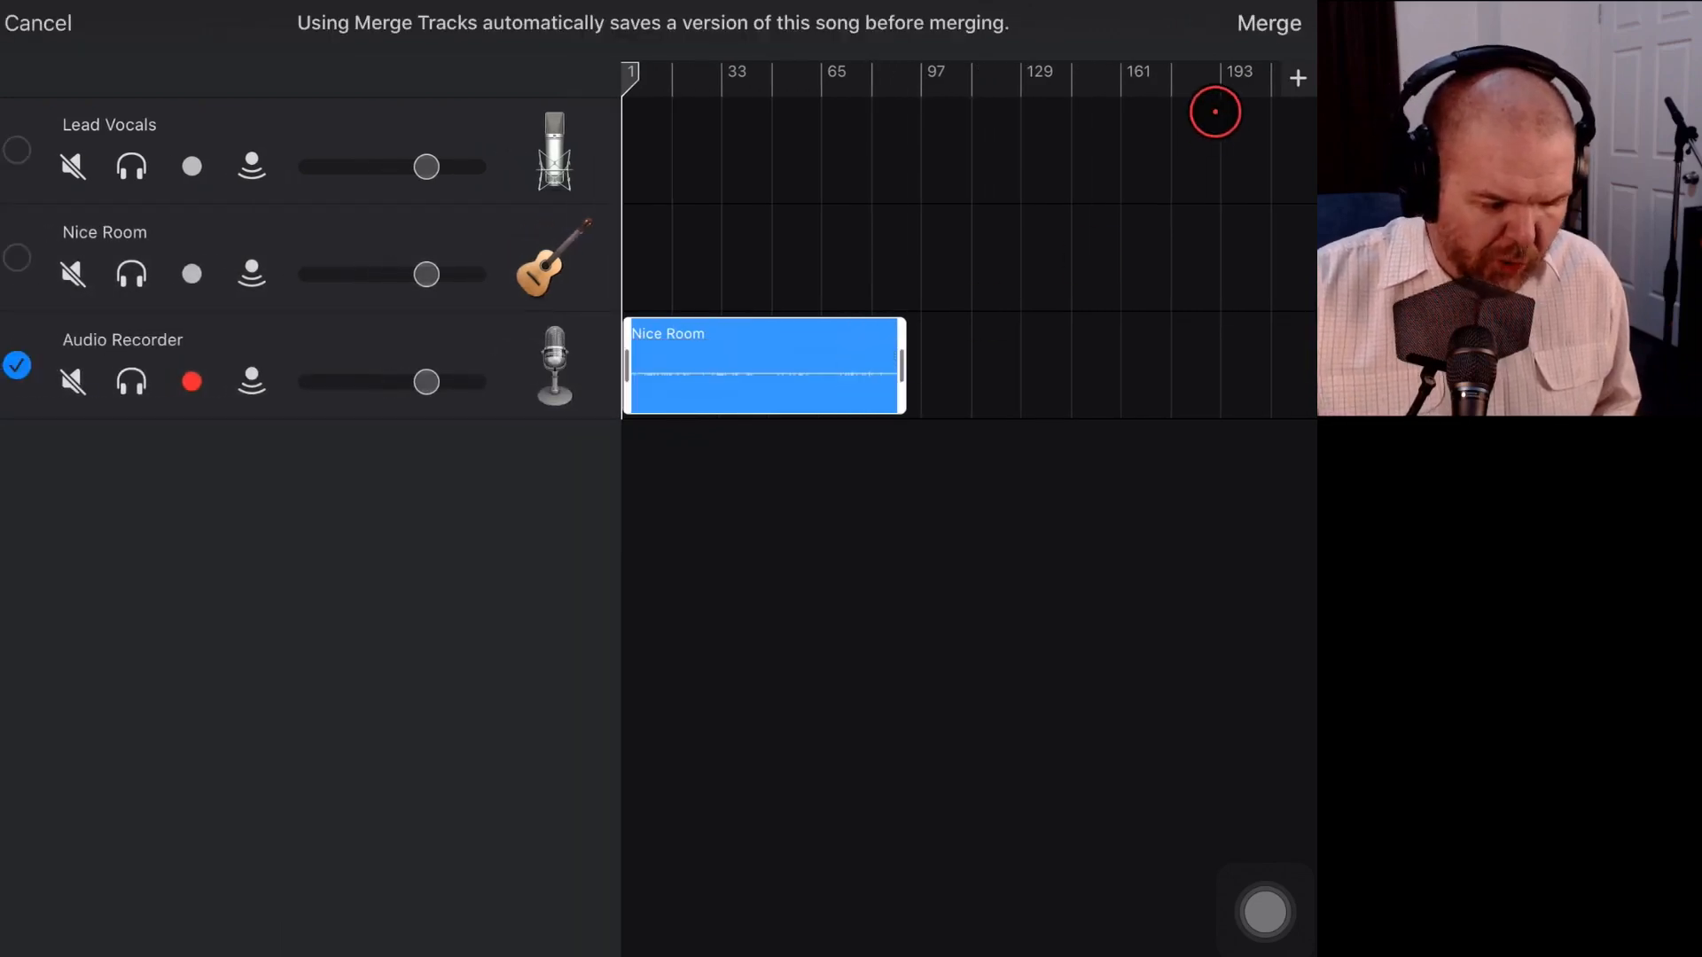
pyautogui.click(37, 23)
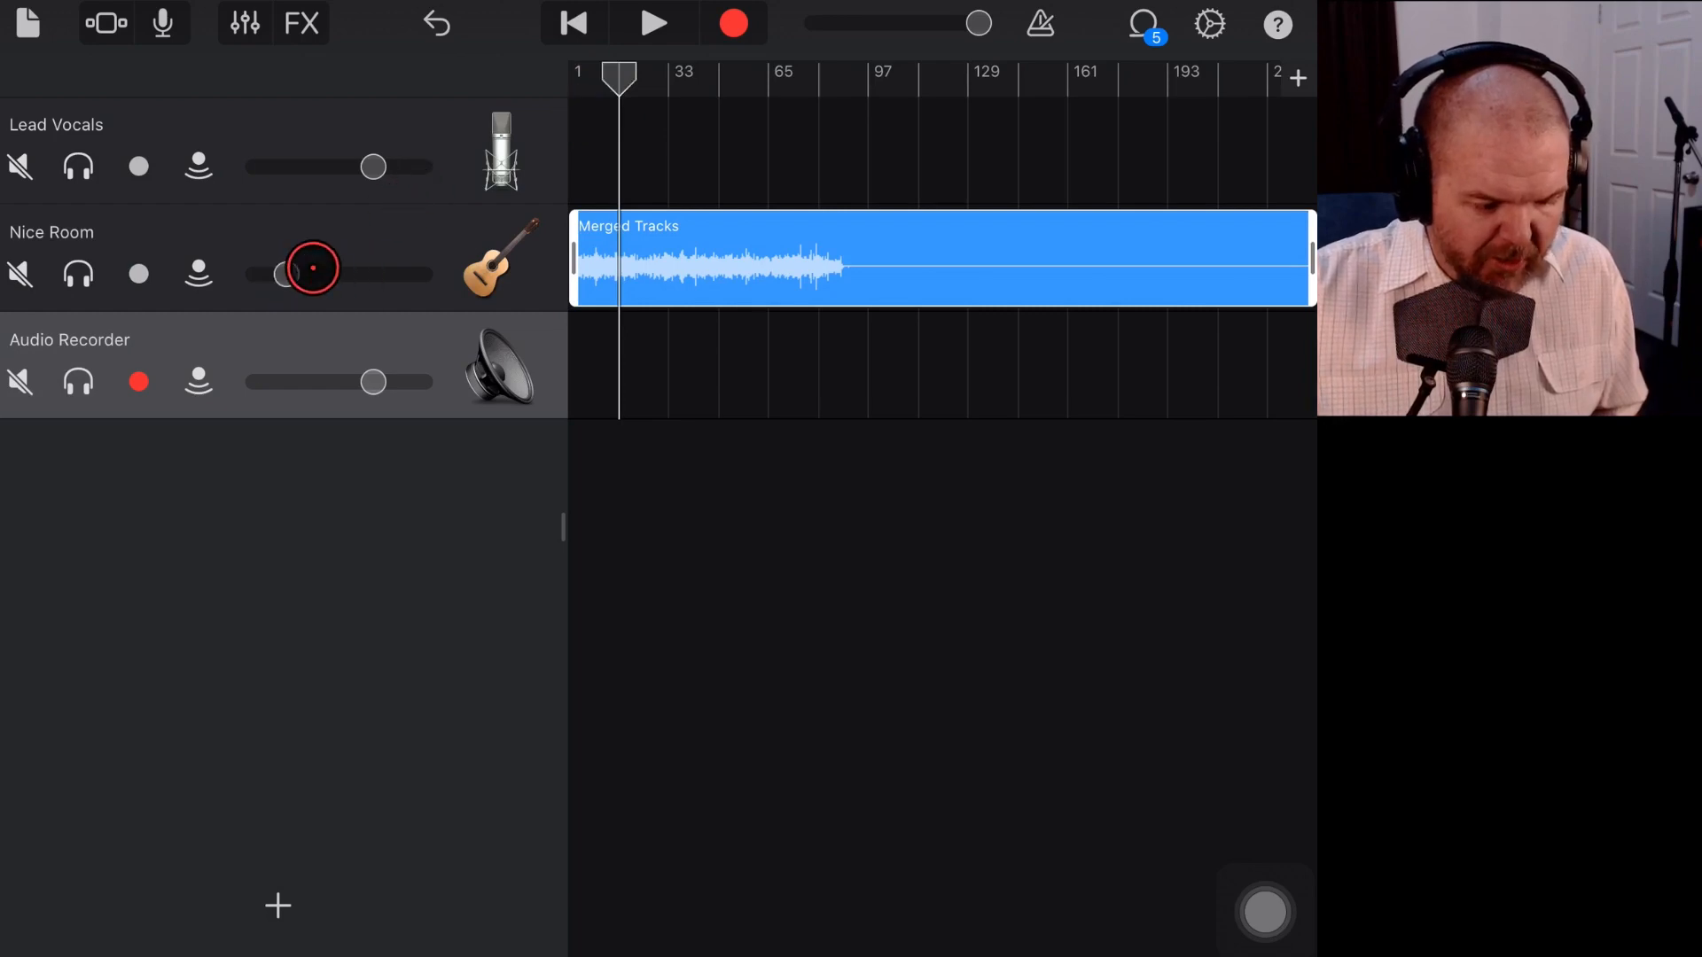
# - Play the merged guitar at a lowered Nice Room volume, stopping near bar 79
pyautogui.click(652, 23)
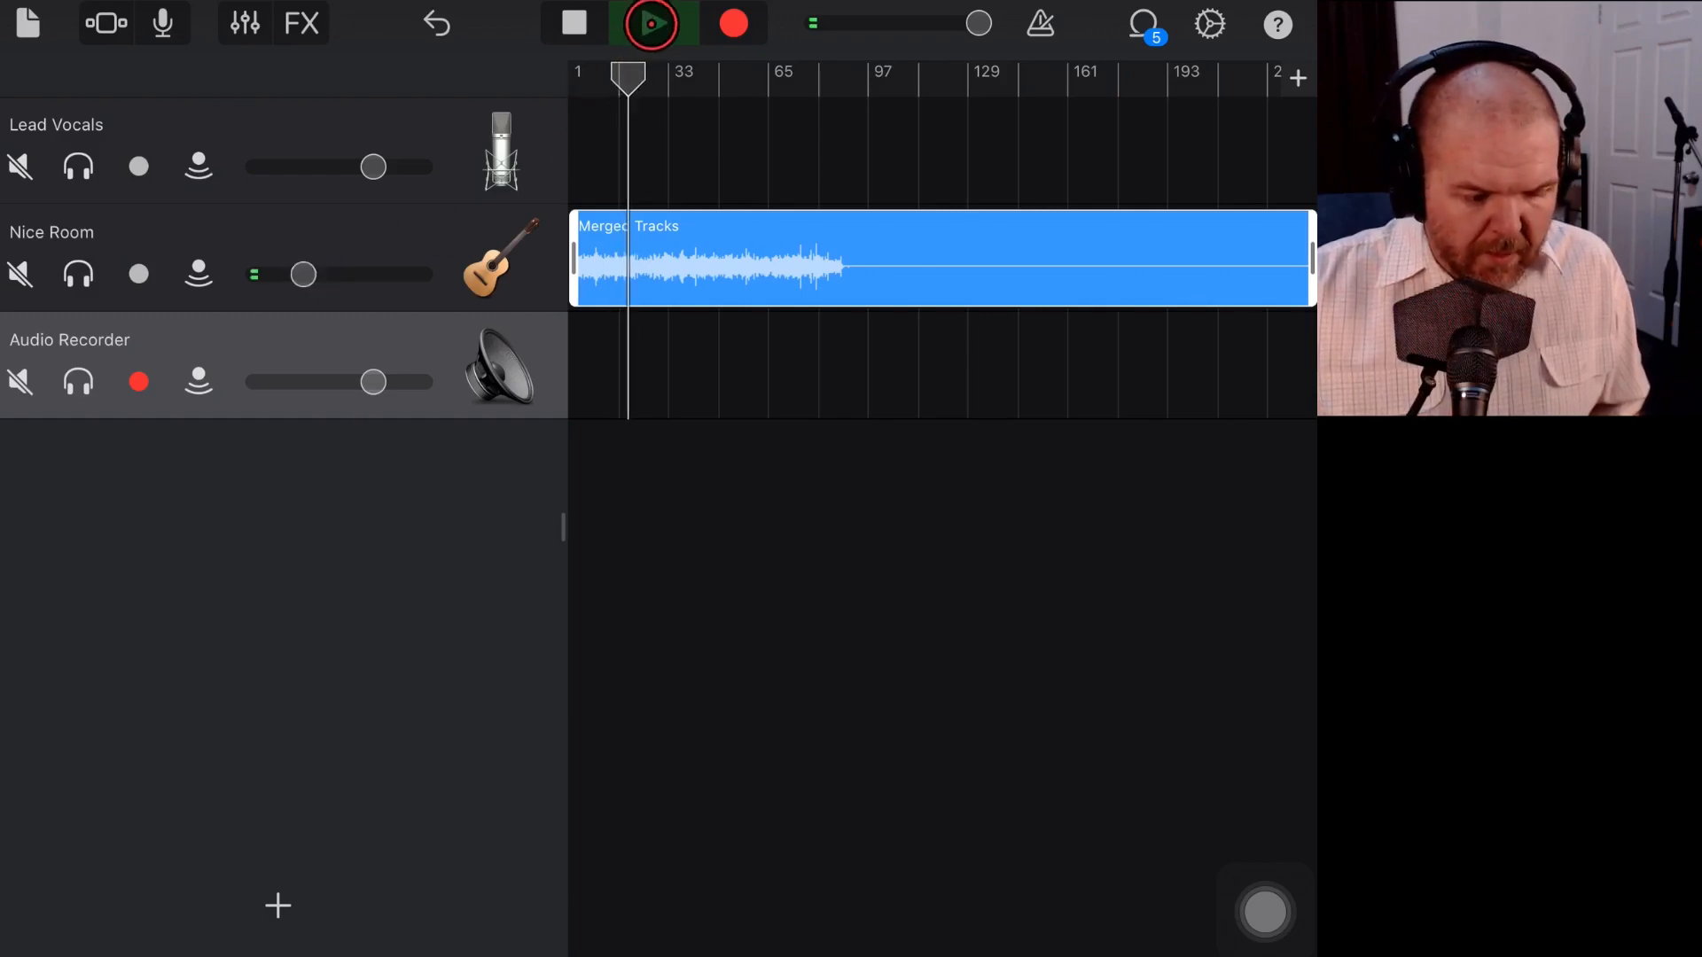
pyautogui.click(649, 23)
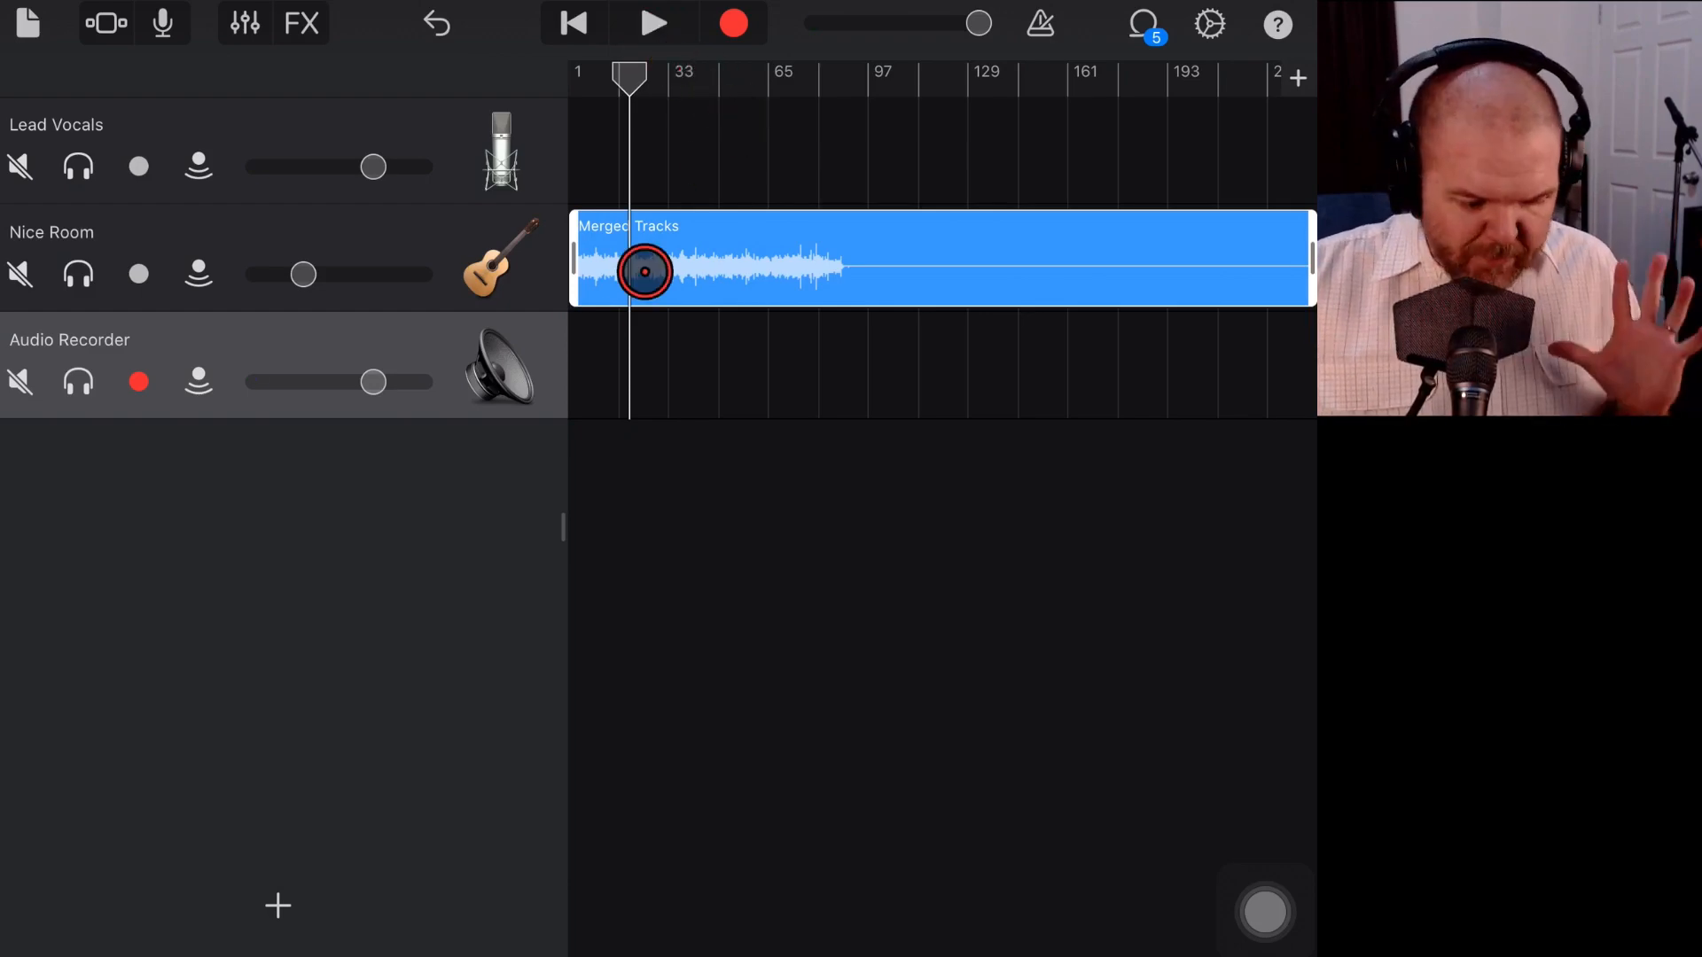
pyautogui.click(138, 167)
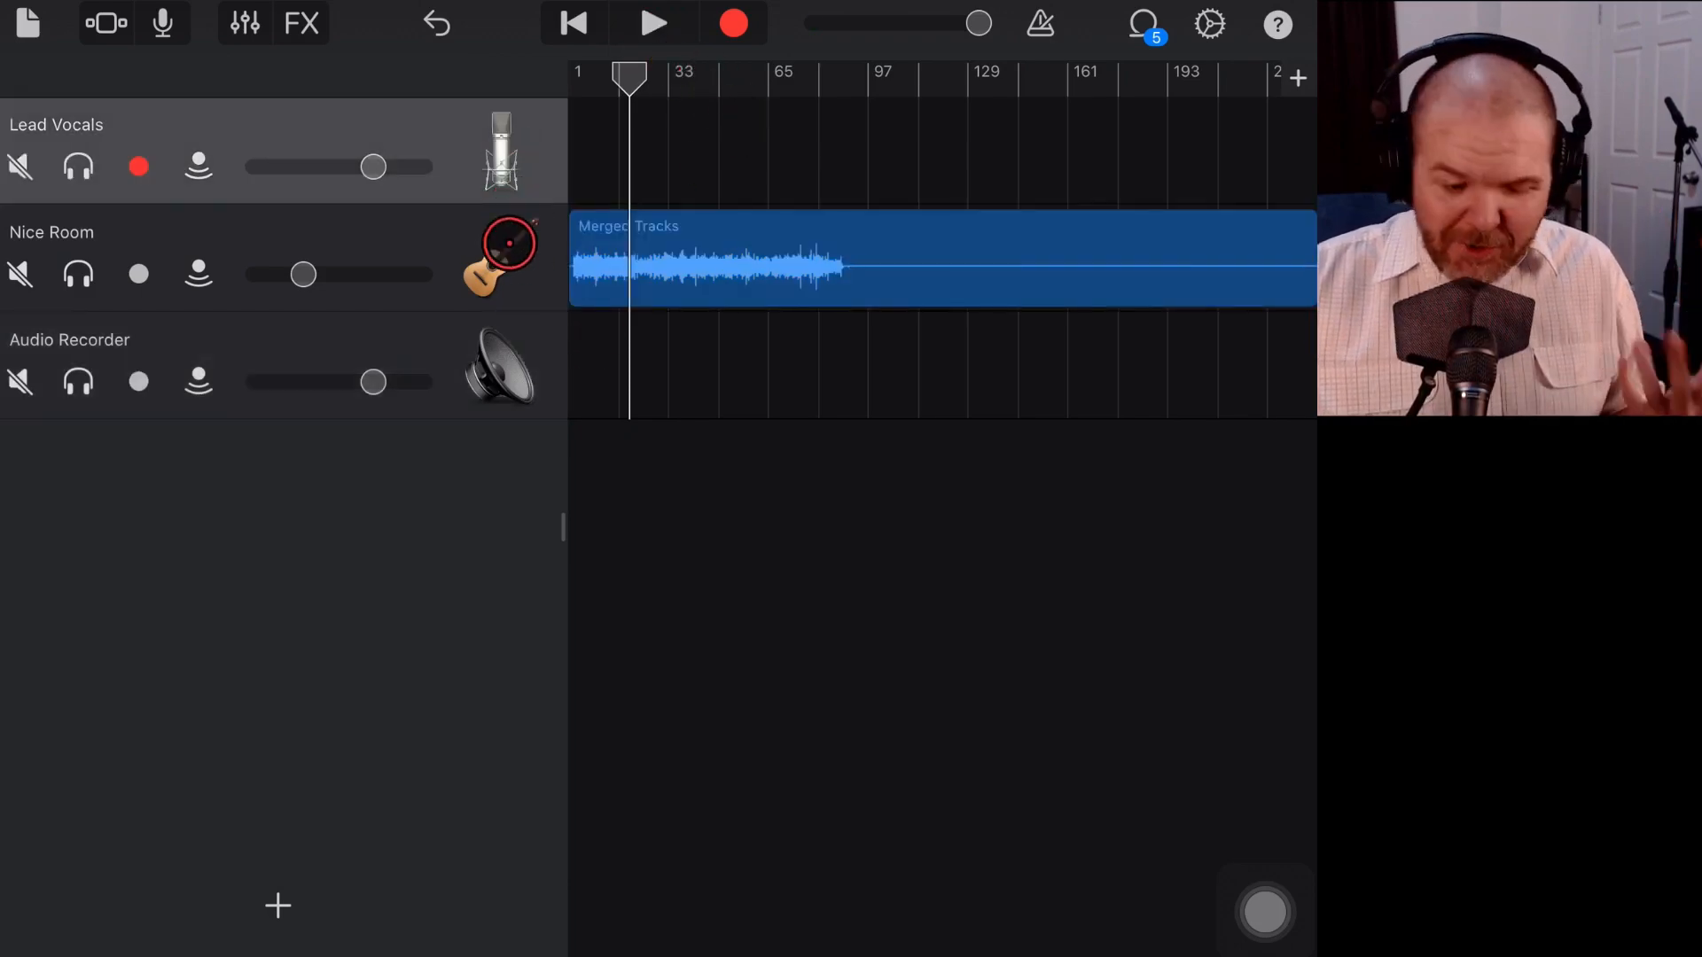
pyautogui.click(138, 273)
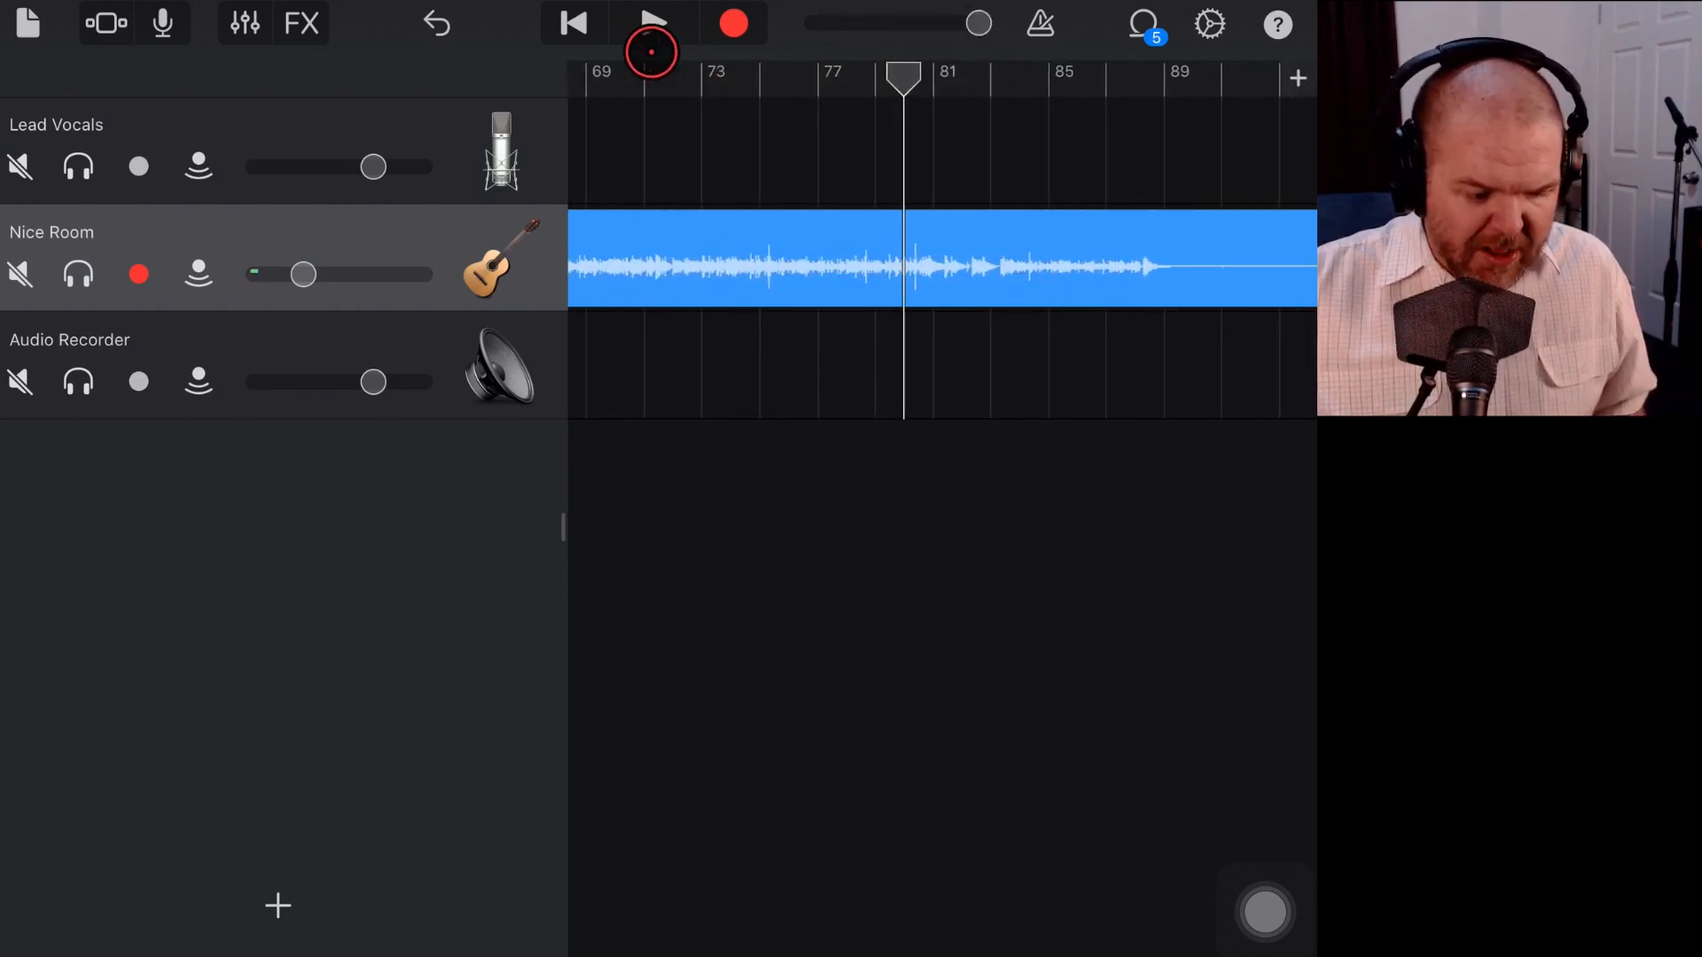
# - Play back the end of the take, nudge the Nice Room guitar volume up slightly, and replay
pyautogui.click(652, 23)
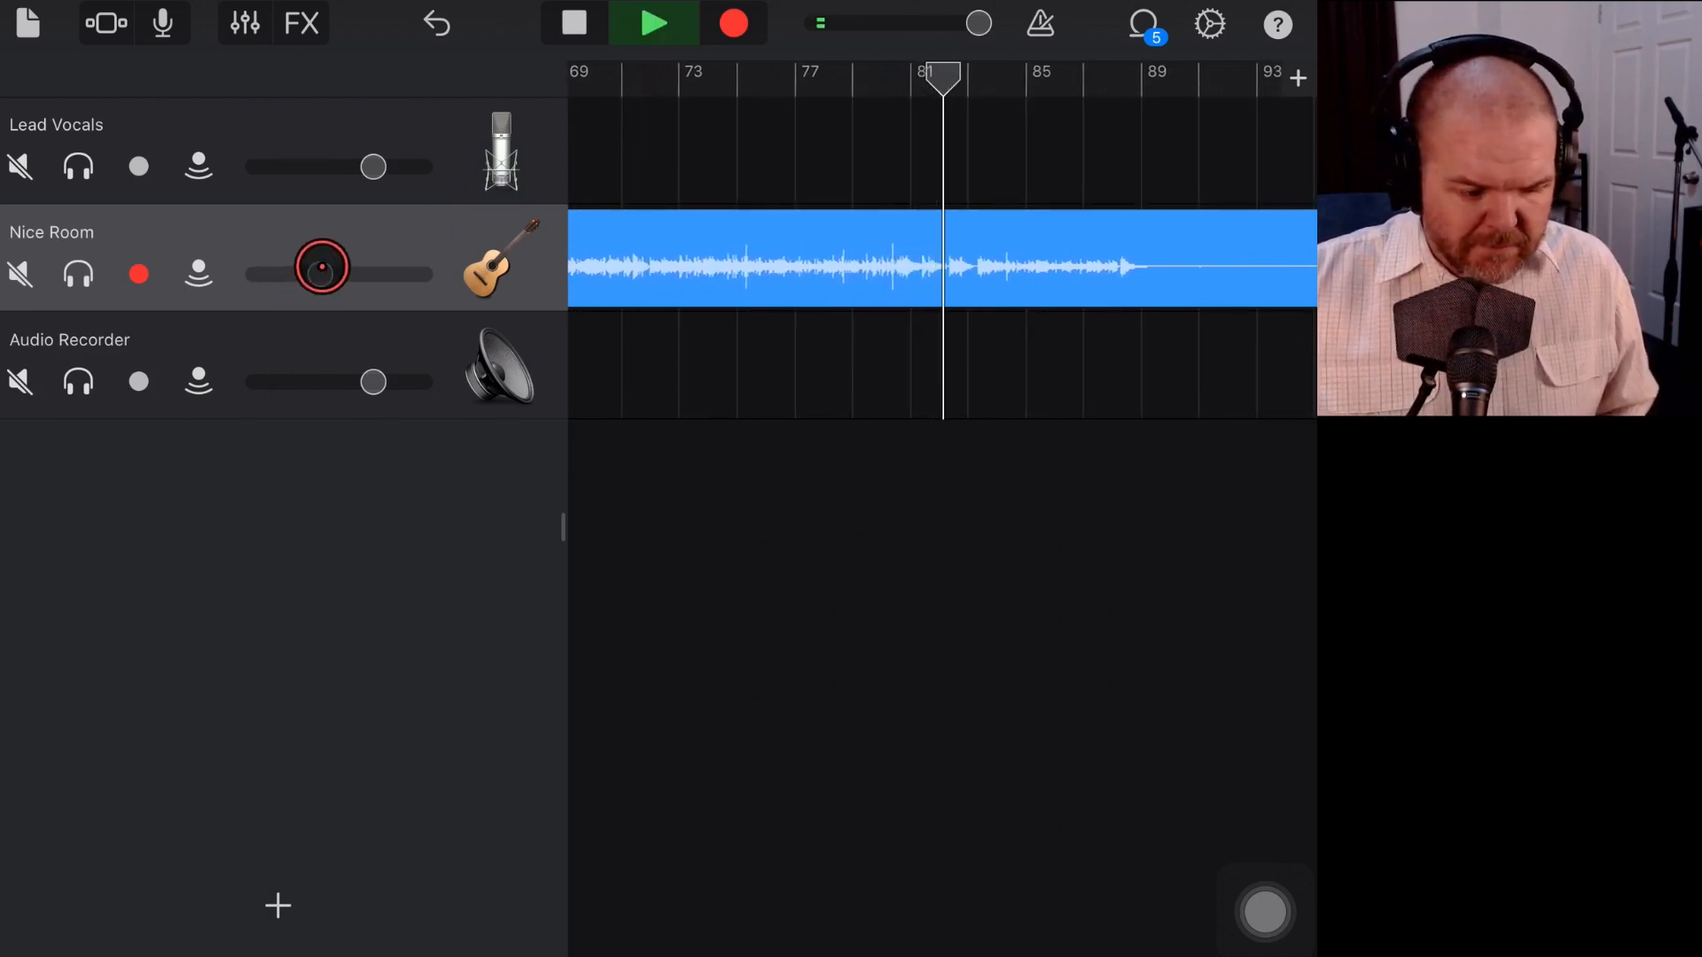
pyautogui.hscroll(3)
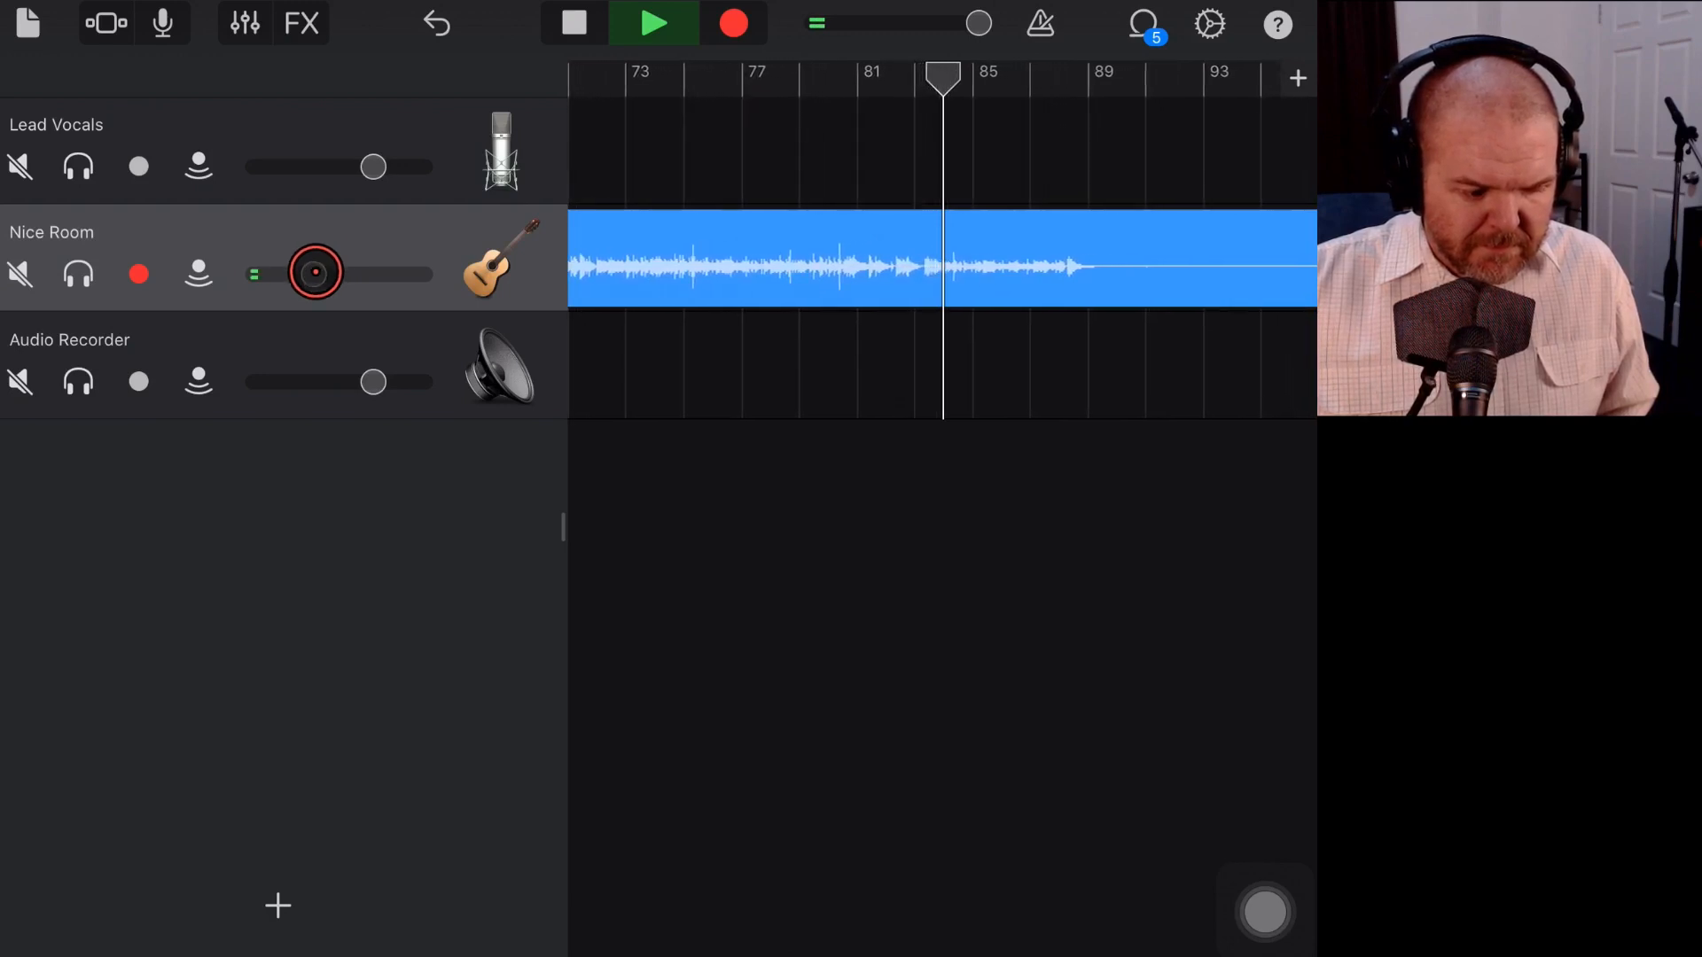
pyautogui.click(652, 23)
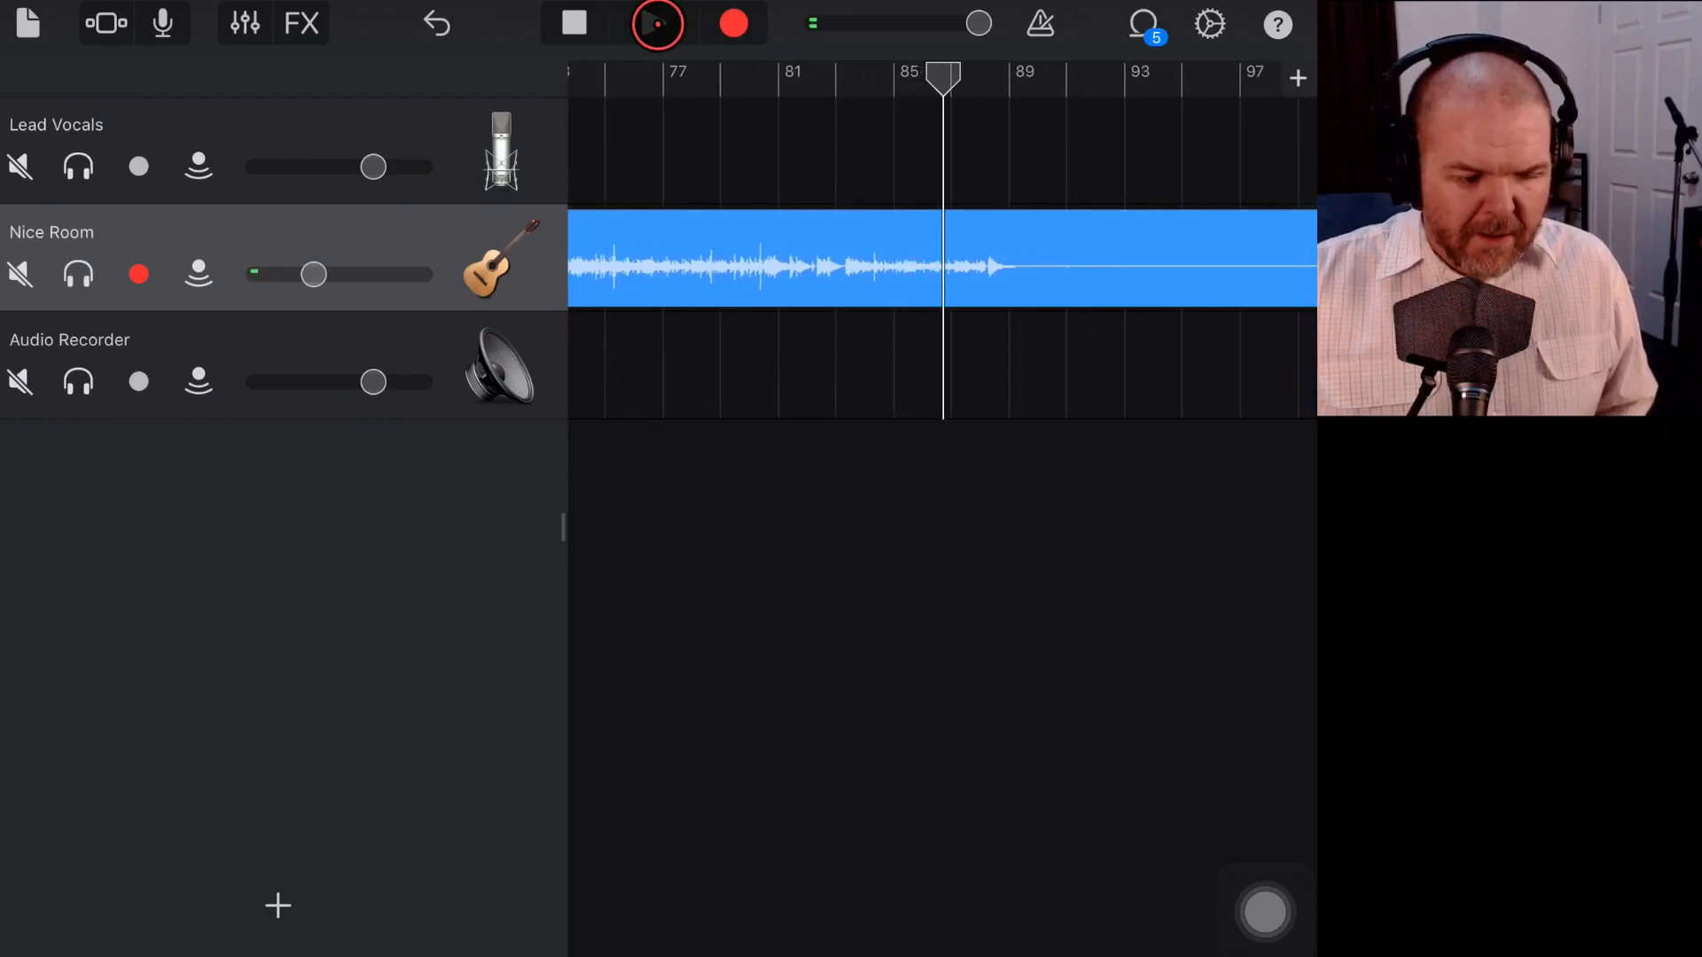
pyautogui.click(572, 23)
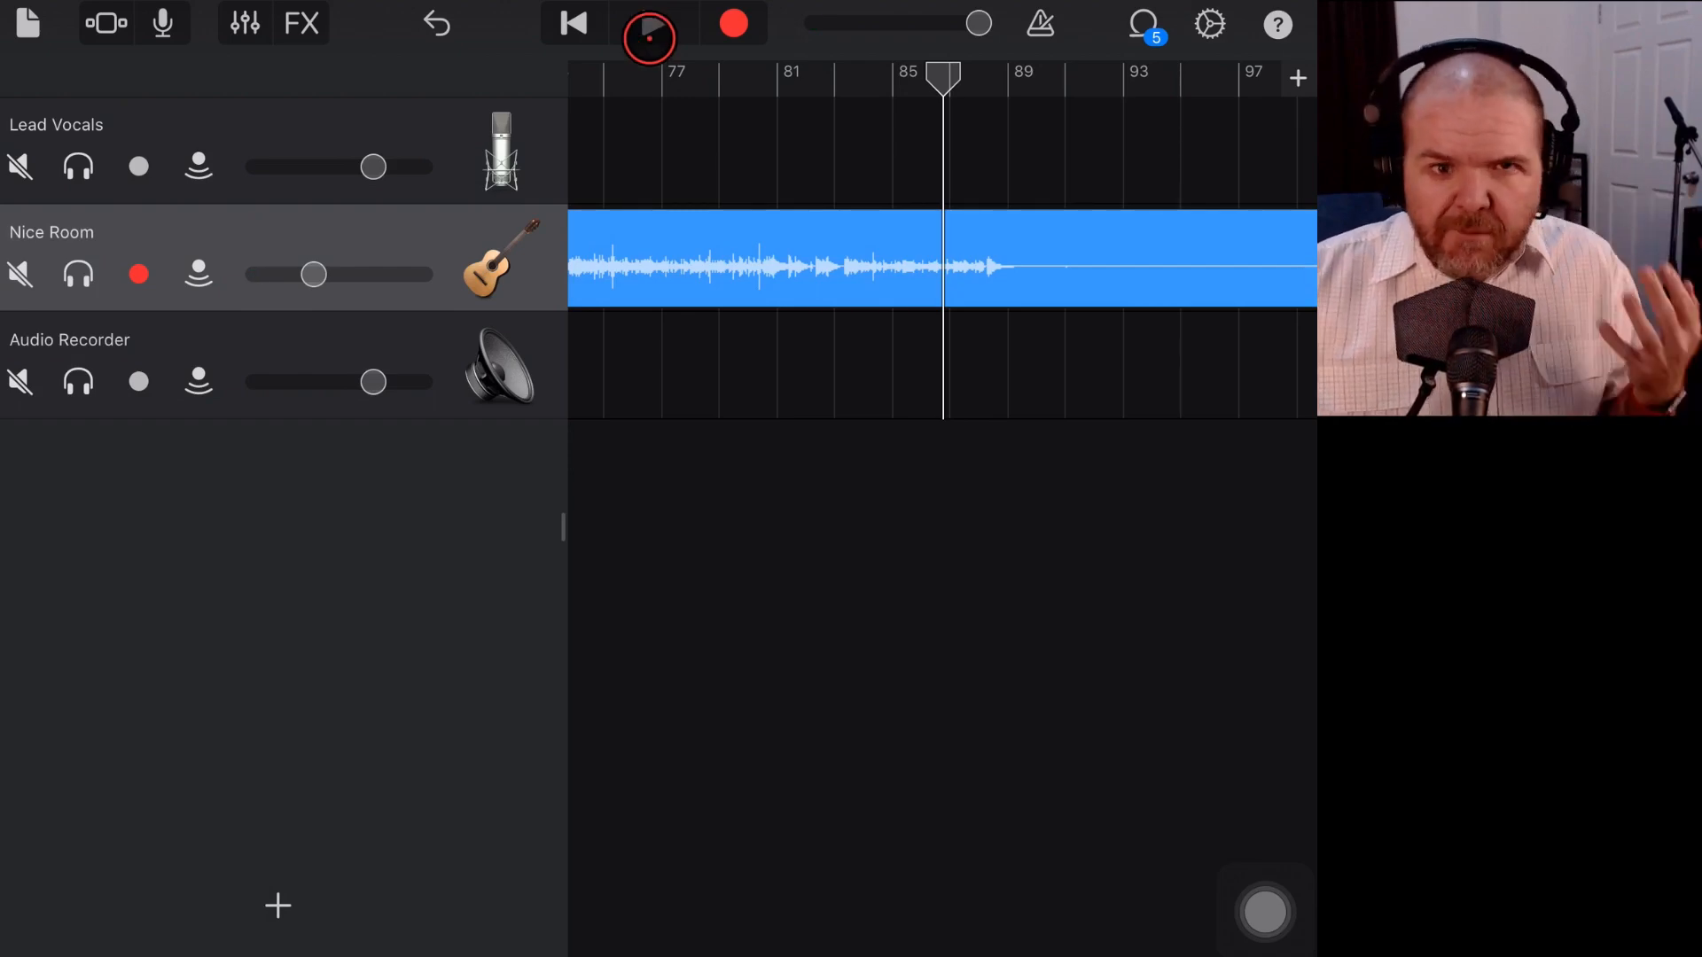
pyautogui.click(648, 23)
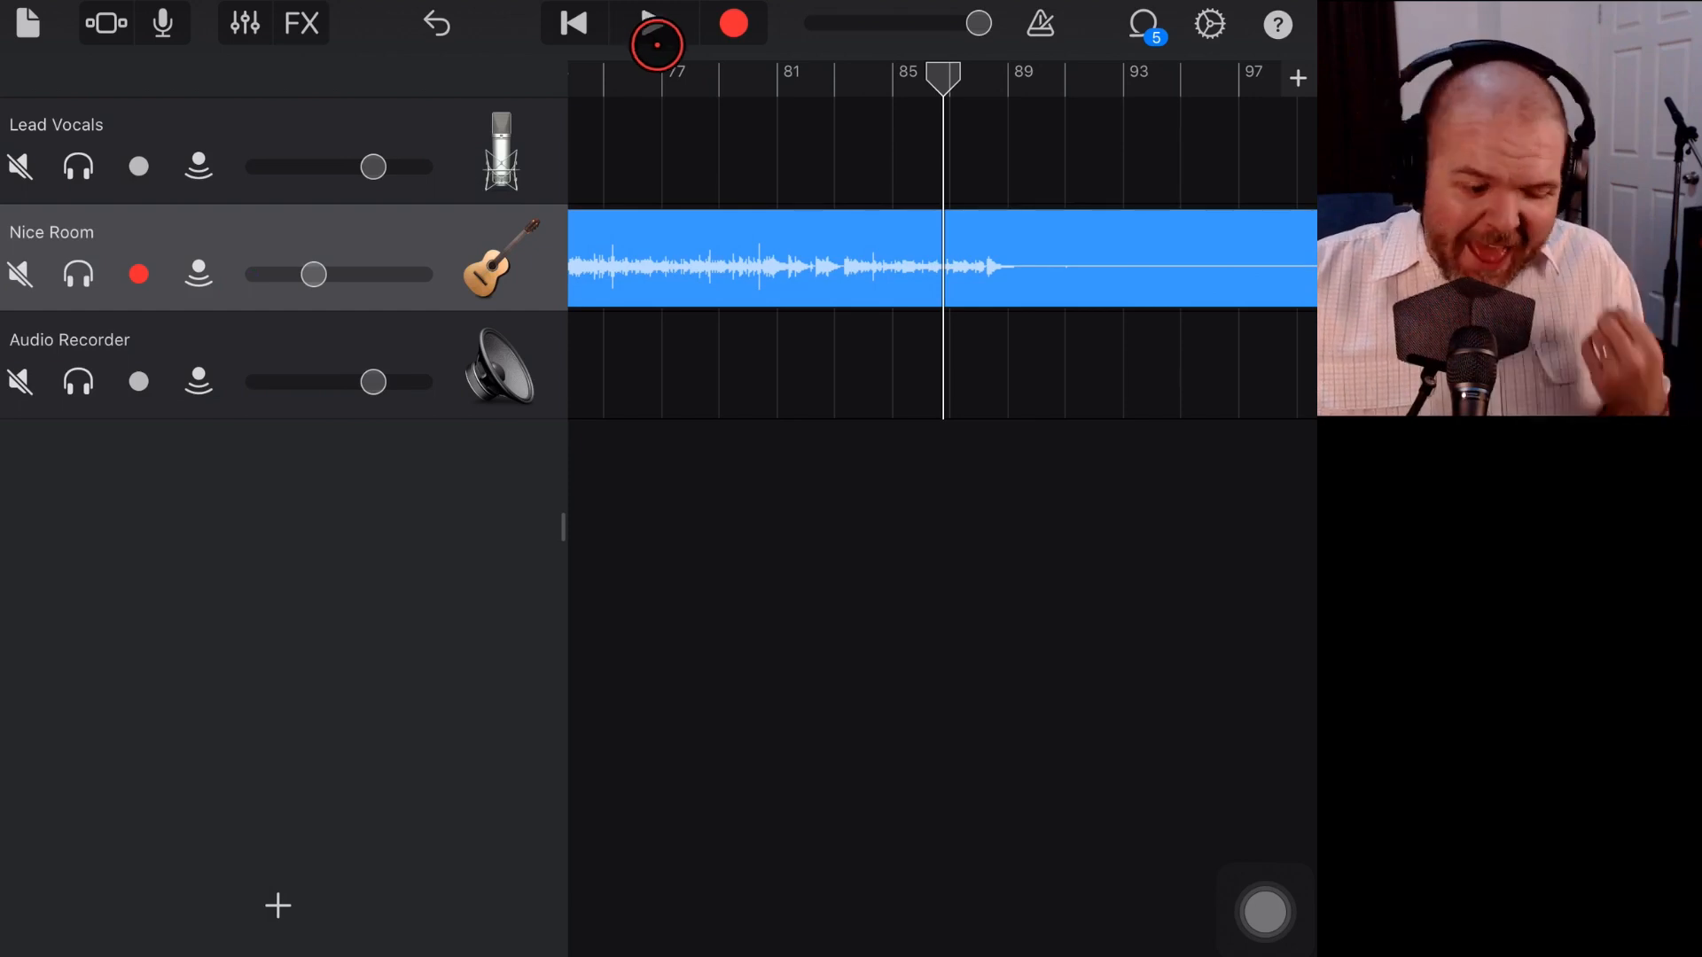